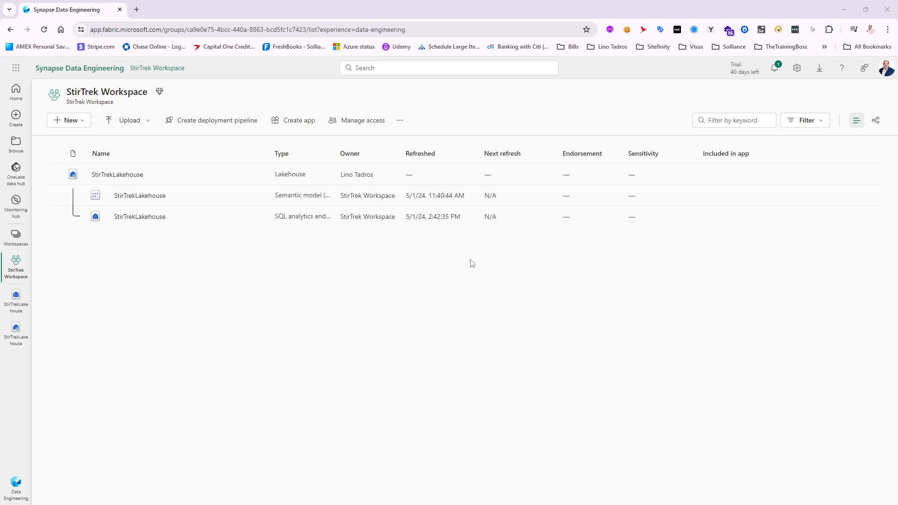
mouse_move(464, 262)
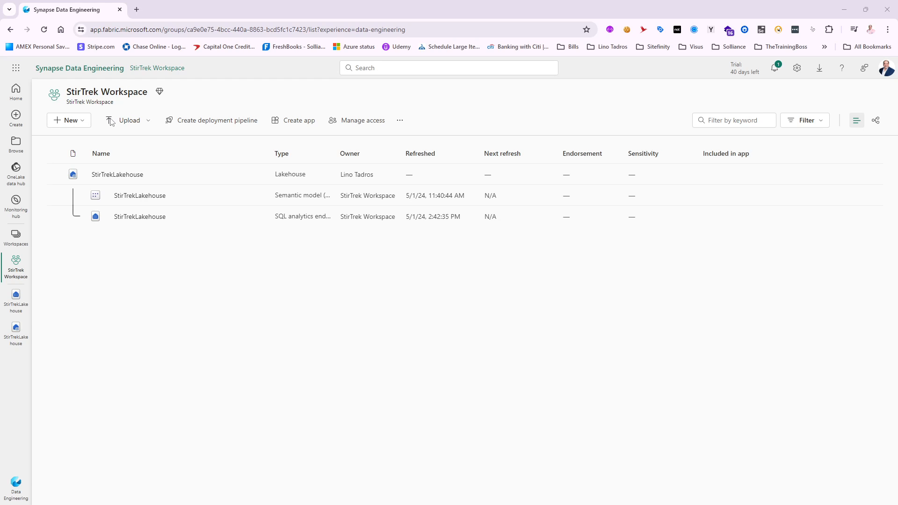
Show the new-item list for StirTrek Workspace, which offers Dataflow Gen2.
click(68, 119)
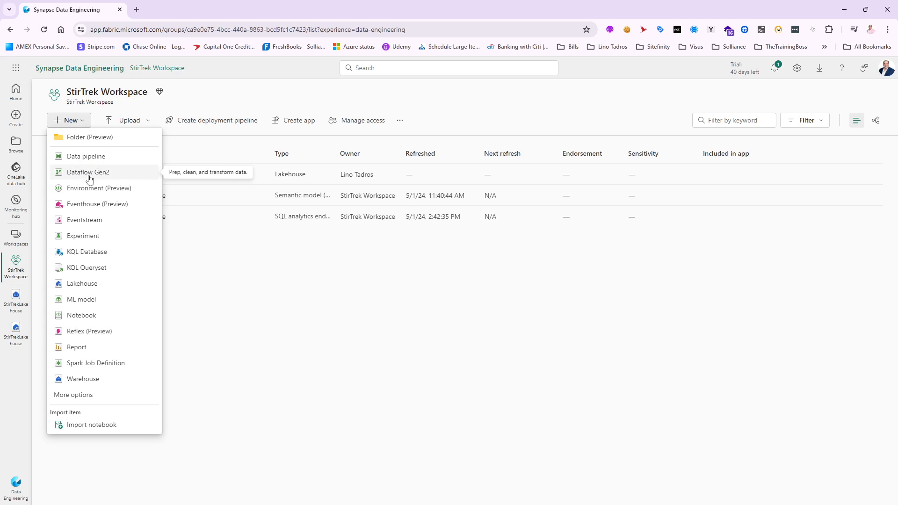
mouse_move(90, 176)
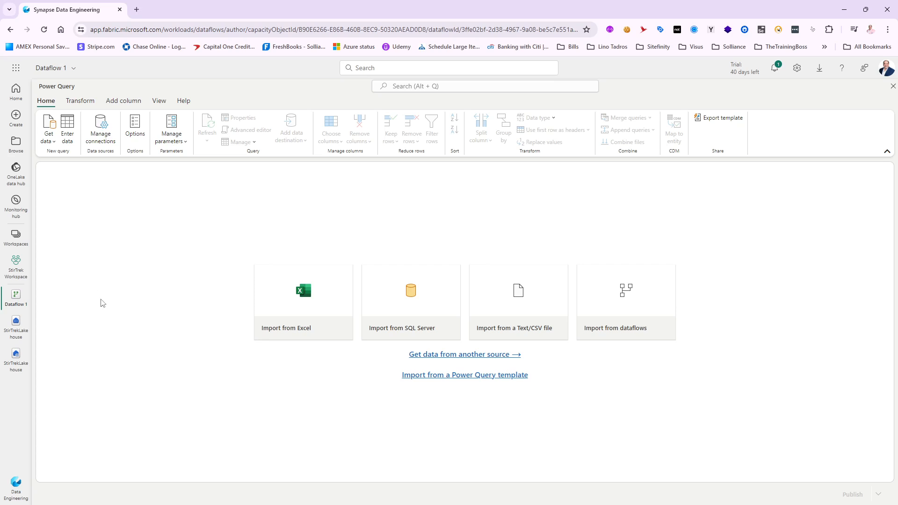
Bring up Get data and the complete catalogue of new data source types.
click(48, 128)
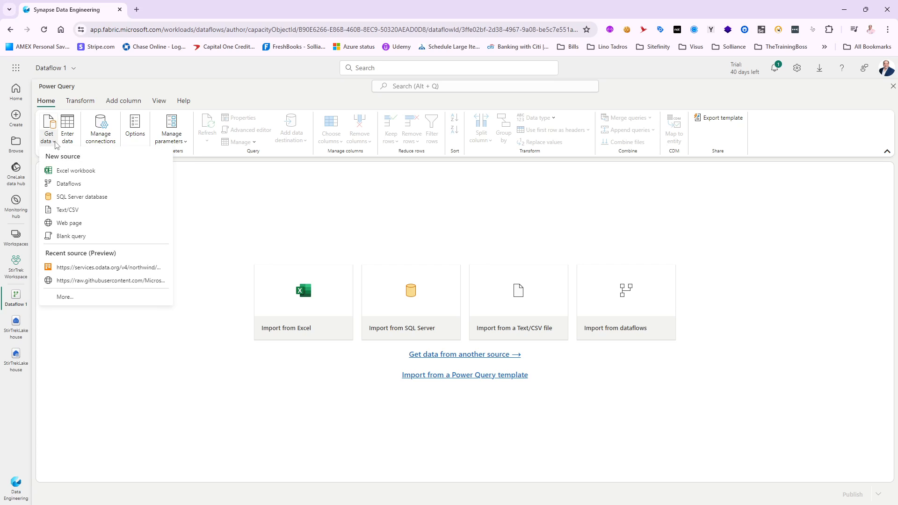
mouse_move(53, 159)
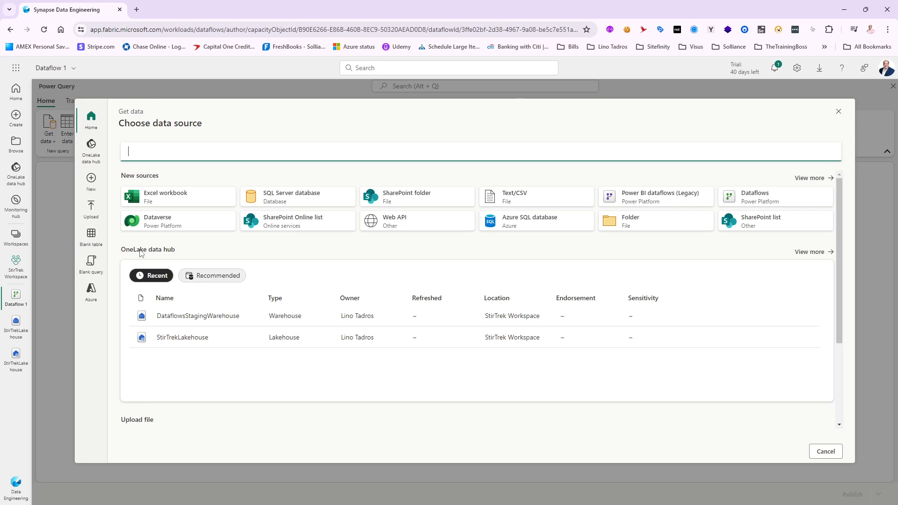
mouse_move(295, 241)
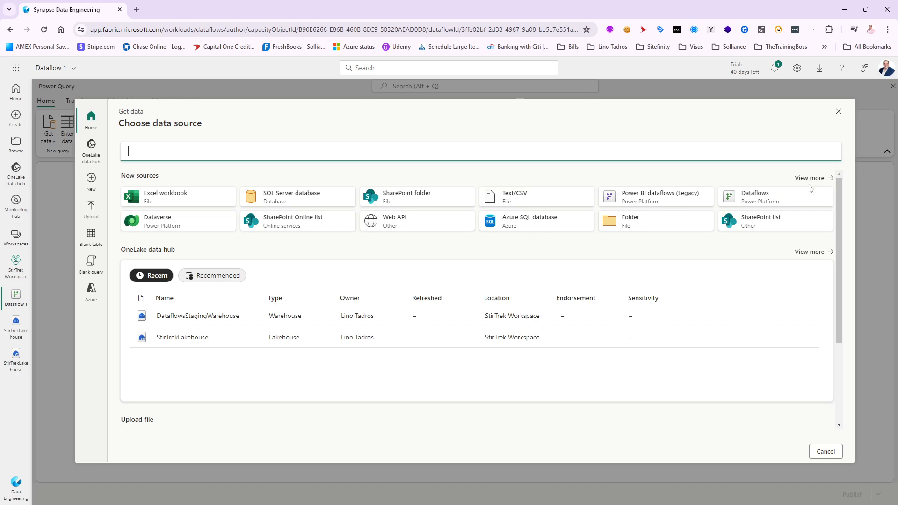
click(808, 178)
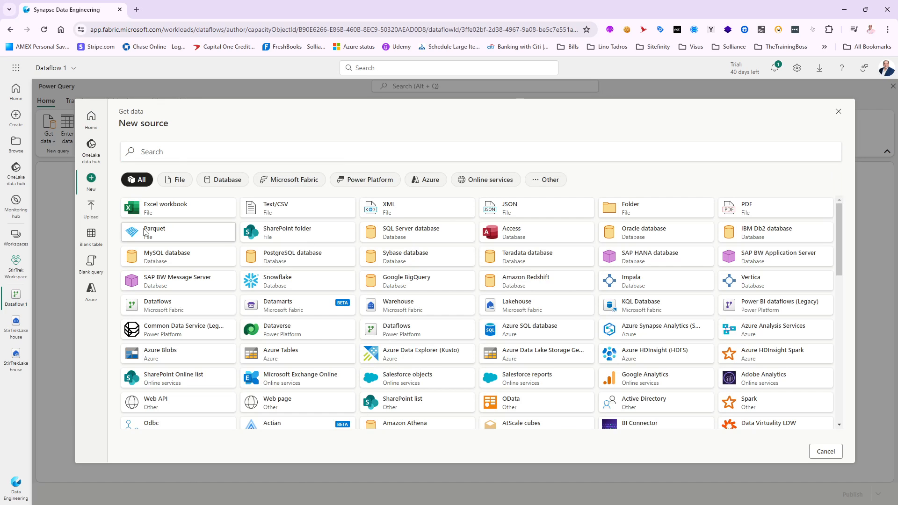
scroll(down, 3)
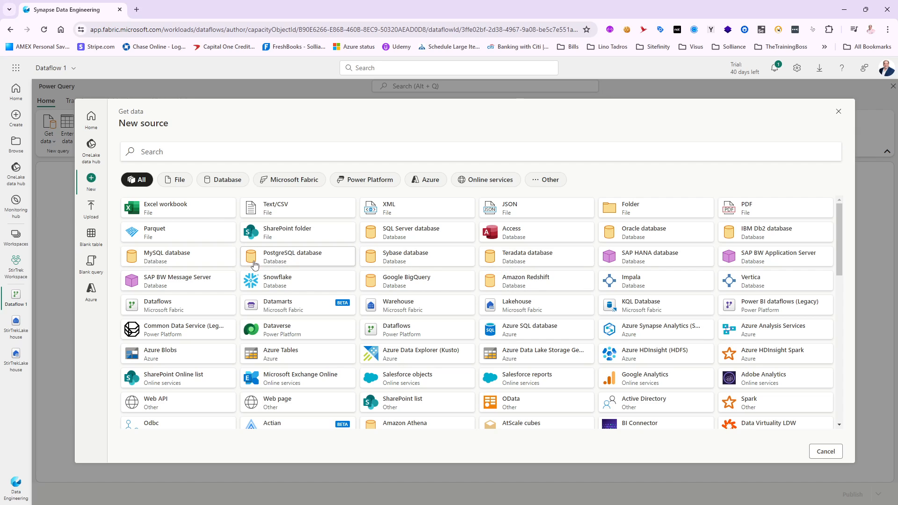
mouse_move(327, 321)
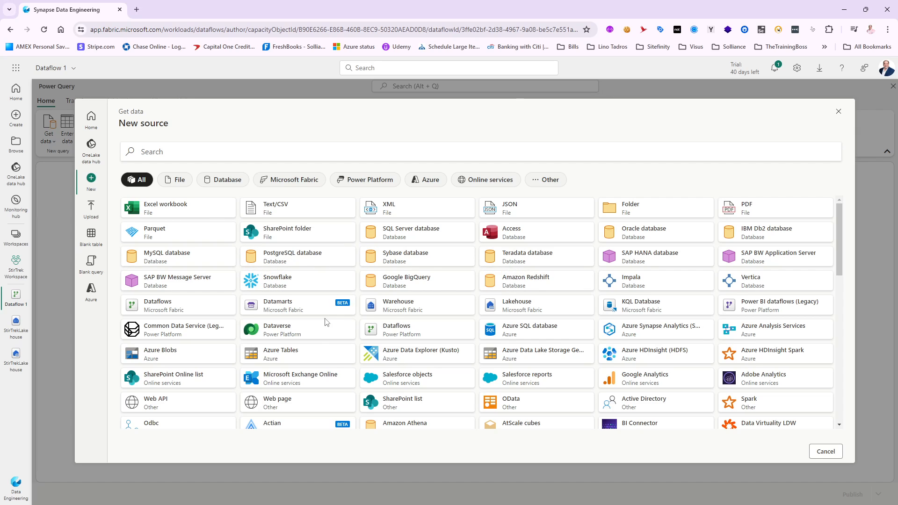
mouse_move(292, 334)
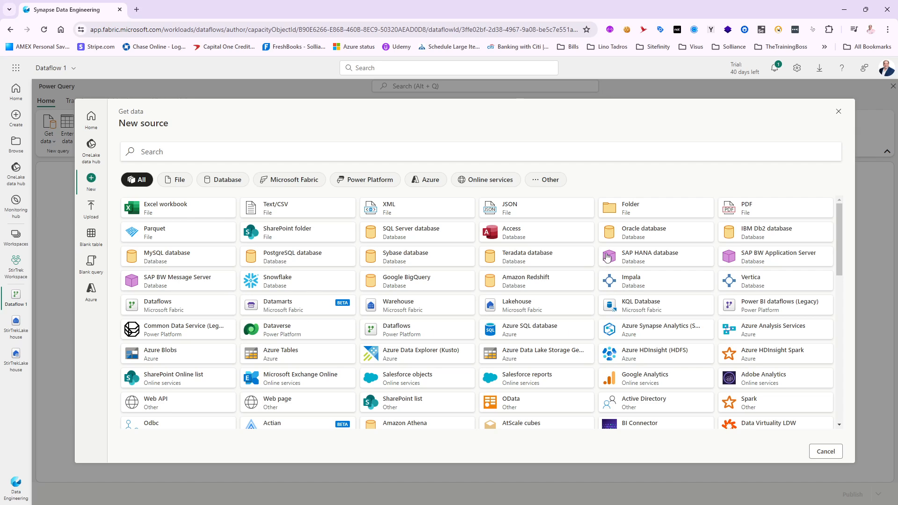
mouse_move(555, 333)
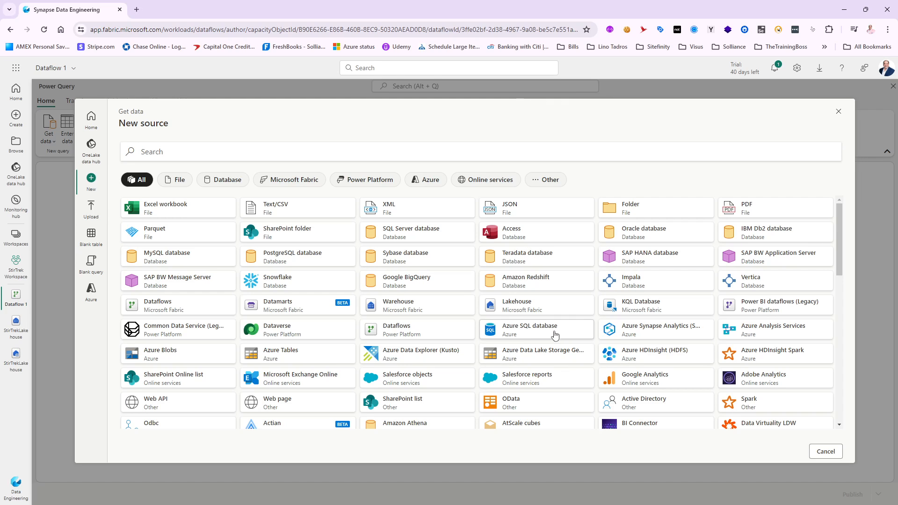
mouse_move(592, 335)
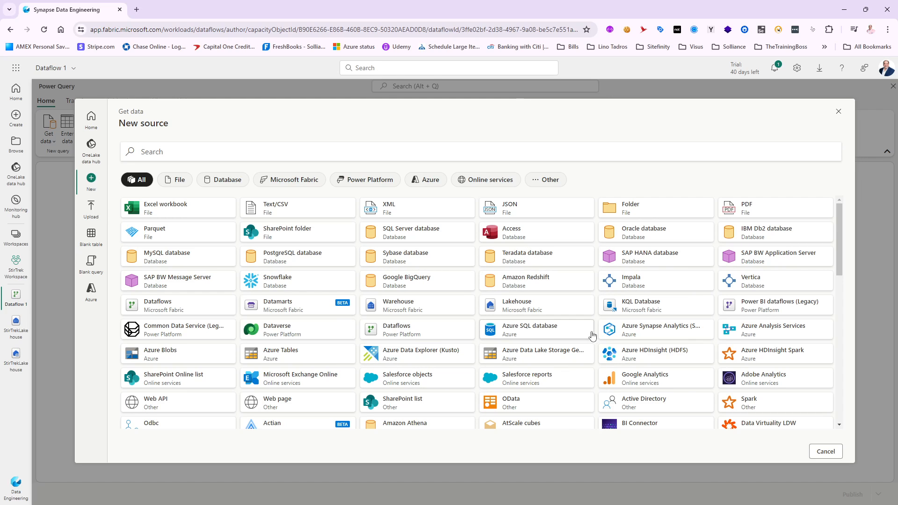
mouse_move(195, 189)
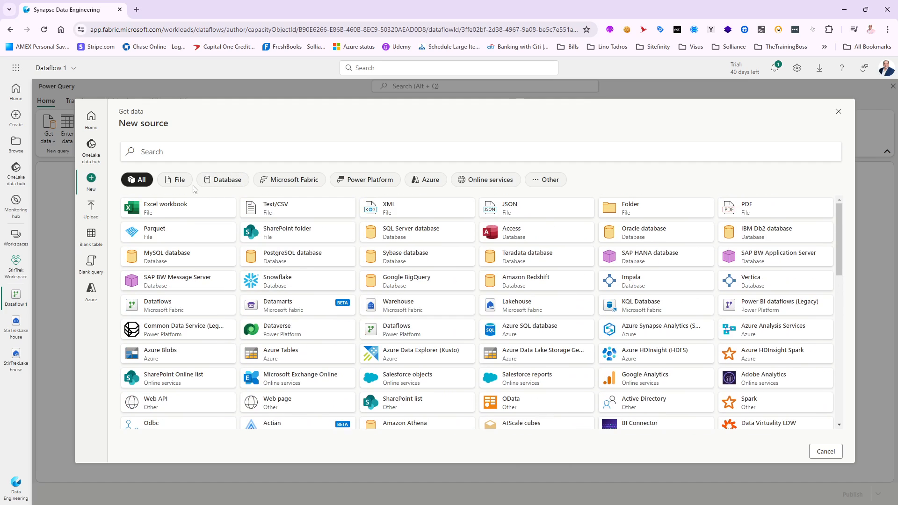
click(178, 179)
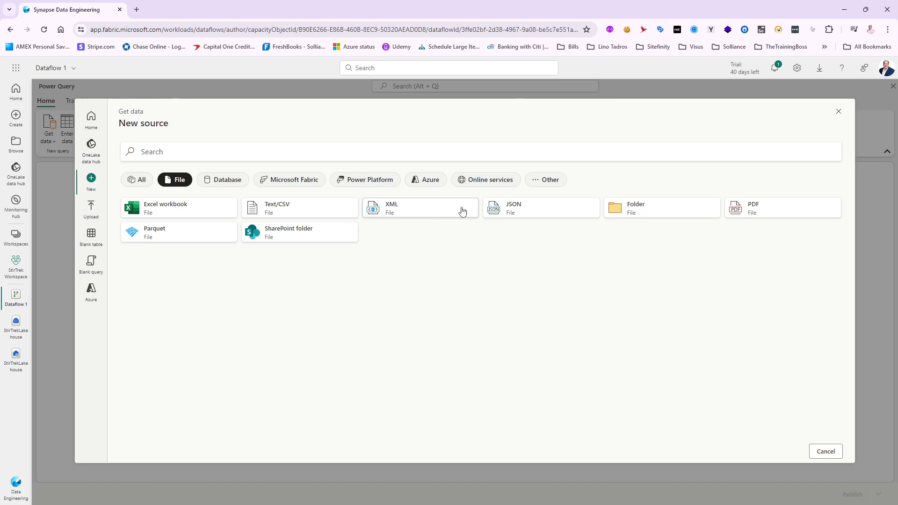
click(227, 180)
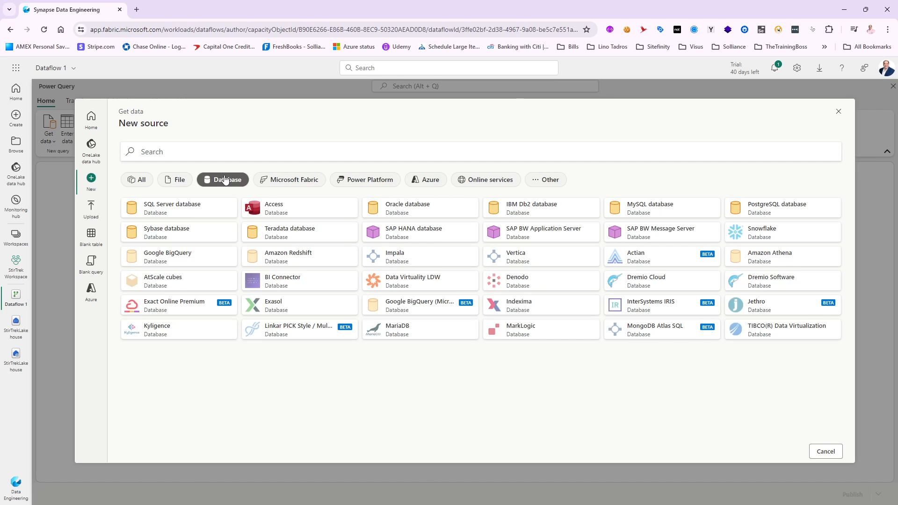
click(222, 180)
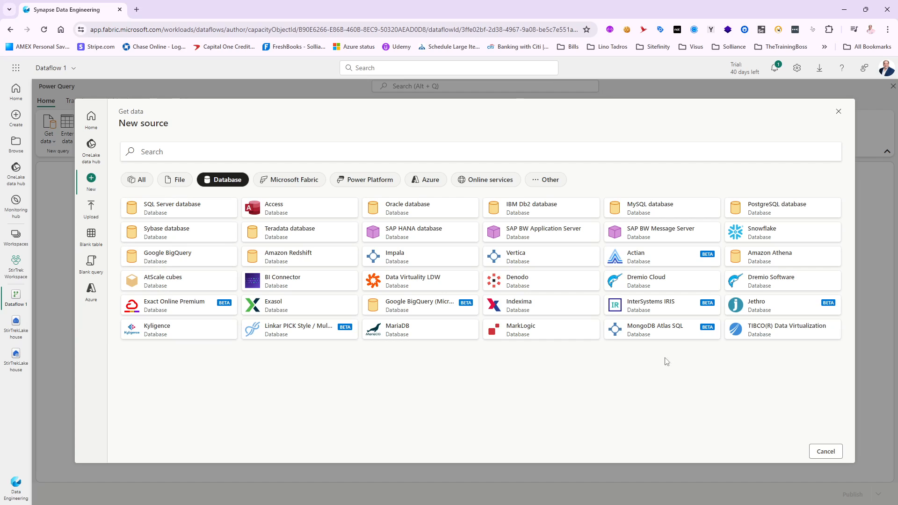
mouse_move(241, 361)
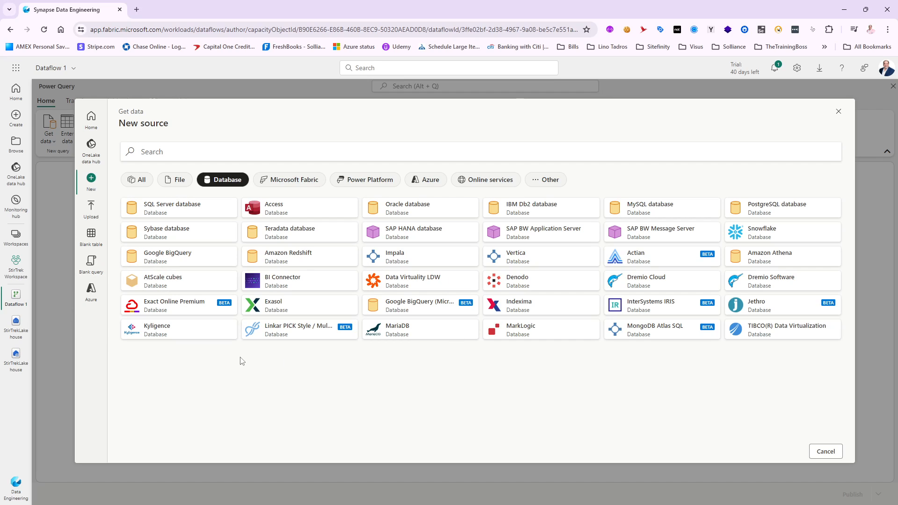
mouse_move(527, 258)
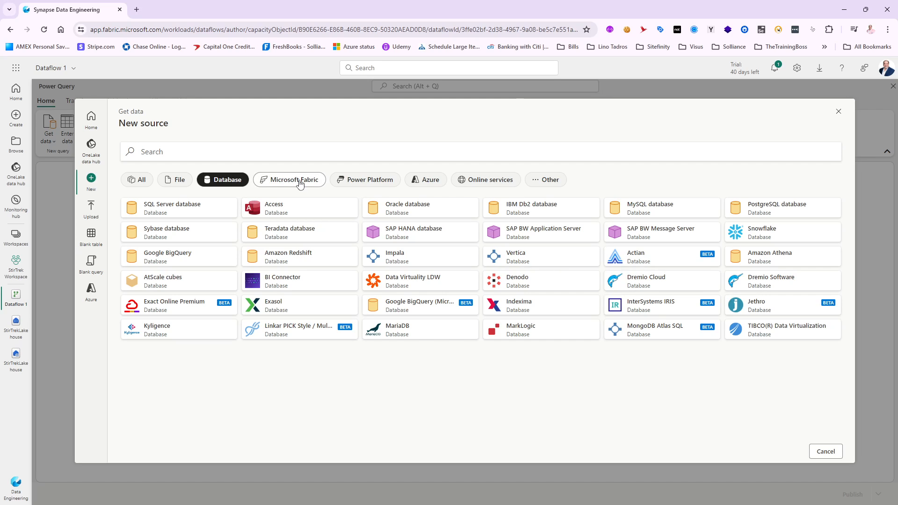
click(293, 180)
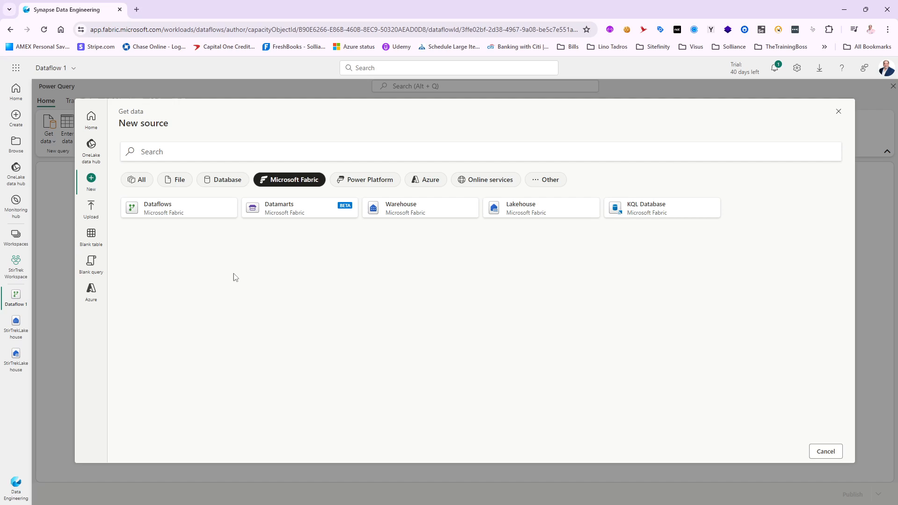
mouse_move(625, 242)
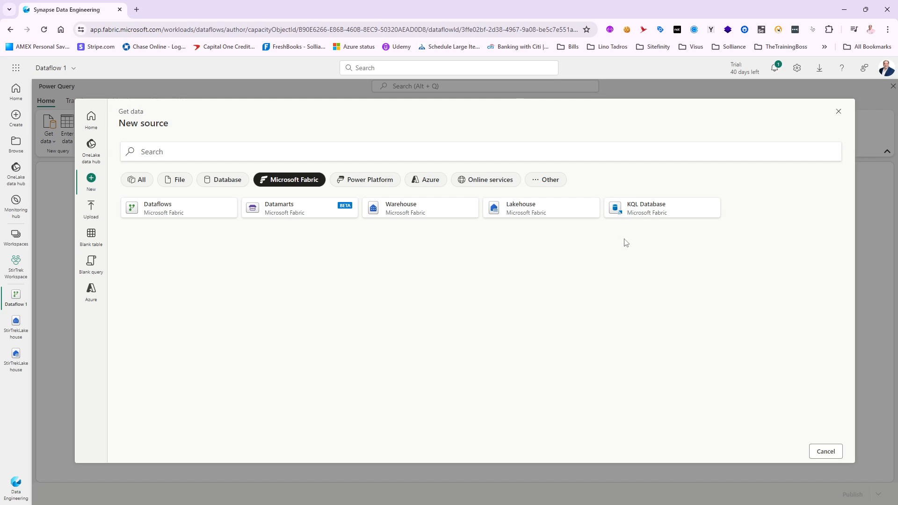
mouse_move(644, 213)
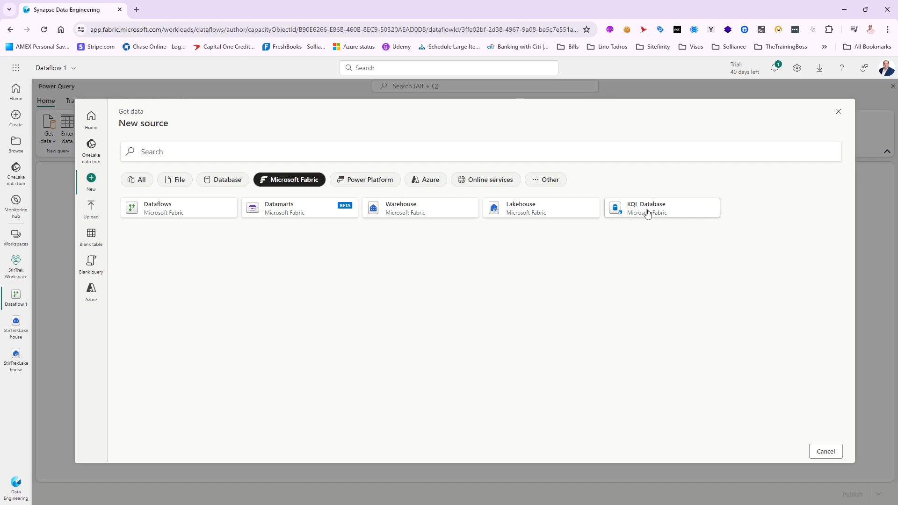
click(141, 179)
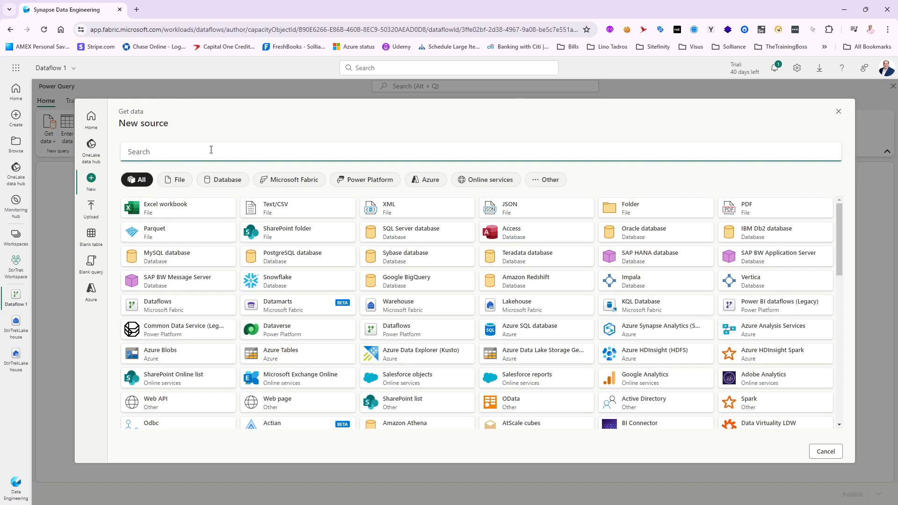
Search for 'odata' and choose OData as the data source.
text(odata)
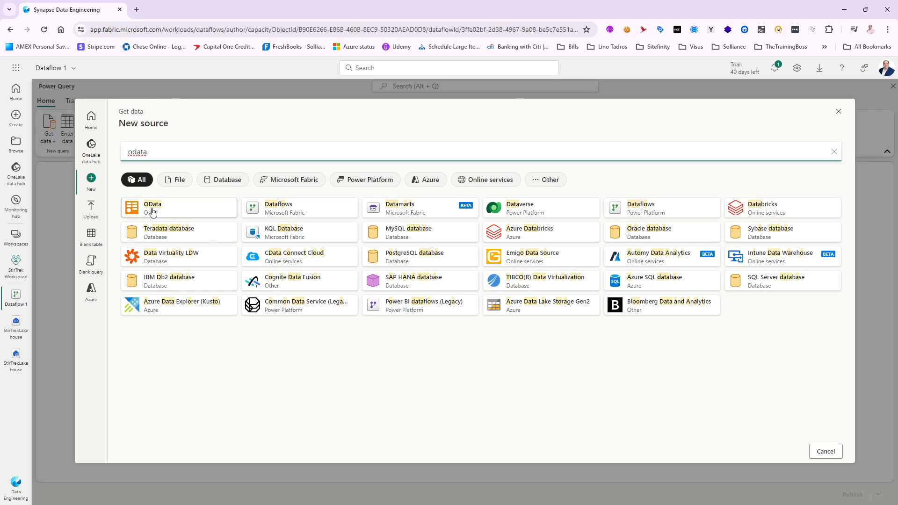
click(151, 207)
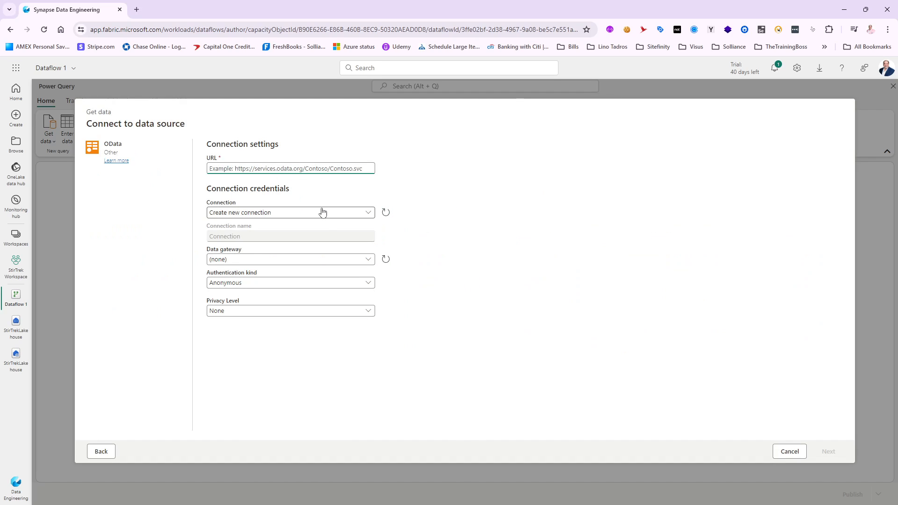
click(290, 167)
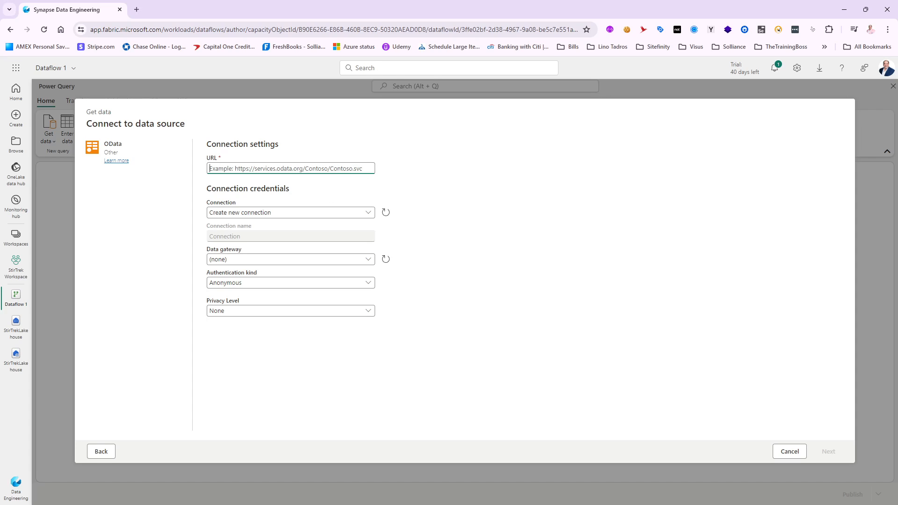
click(290, 168)
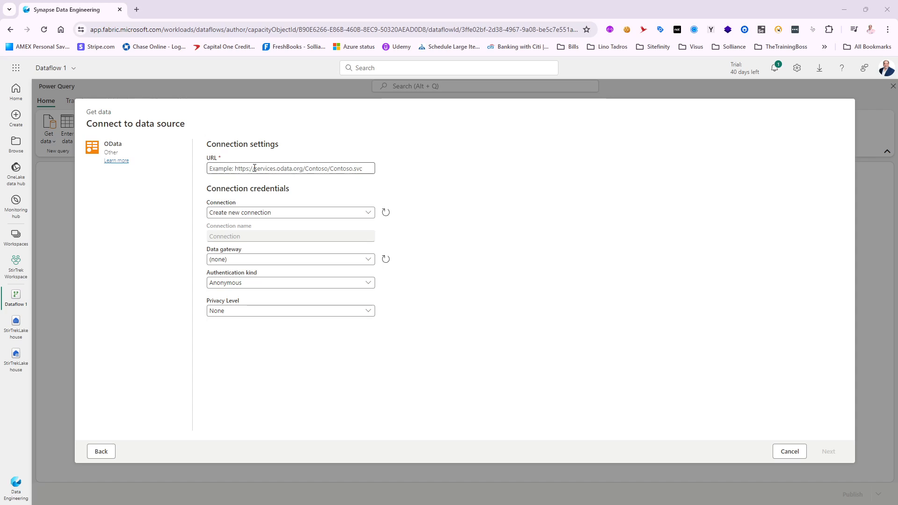
text(https://services.odata.org/v4/northwind/northwind.svc)
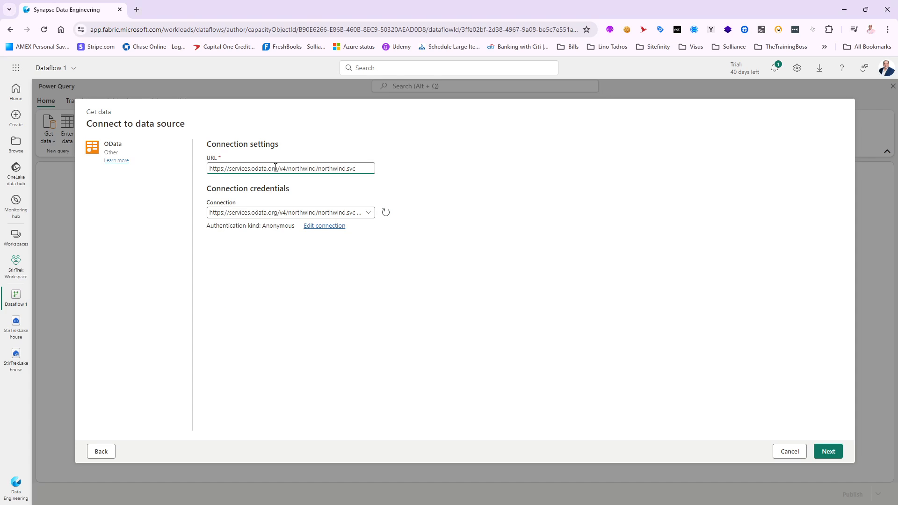
click(290, 168)
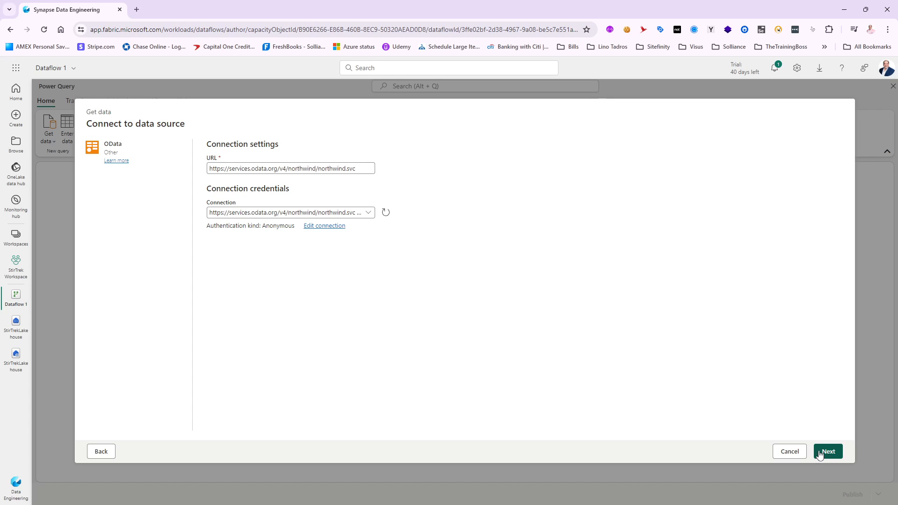
click(827, 451)
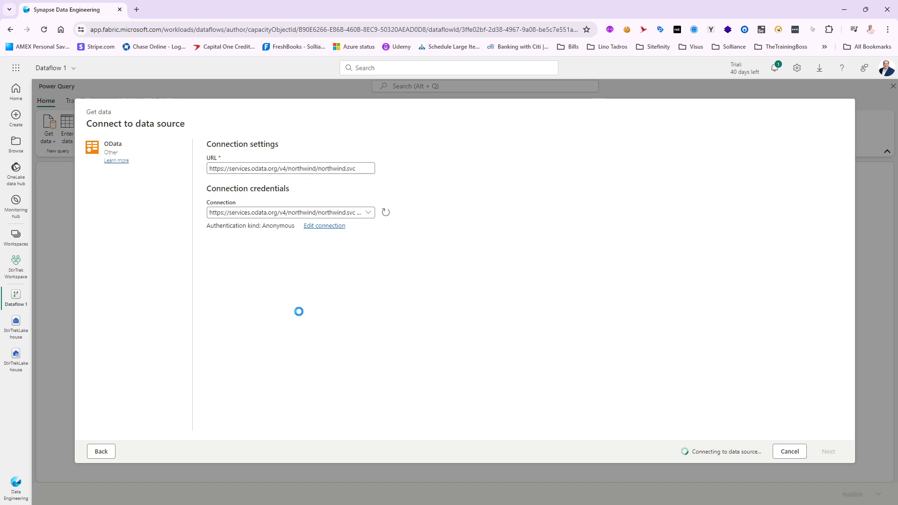
Tick Orders and Order_Details in Choose data and create queries from them.
click(827, 451)
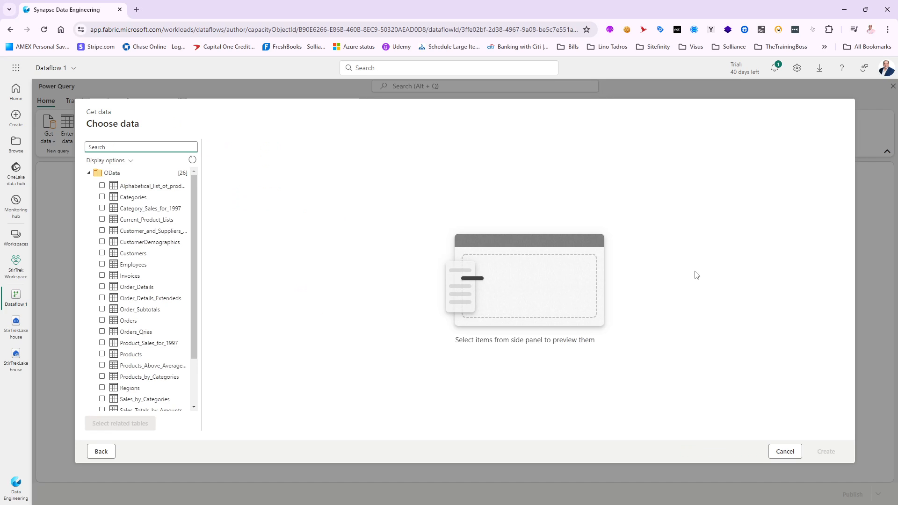
mouse_move(193, 196)
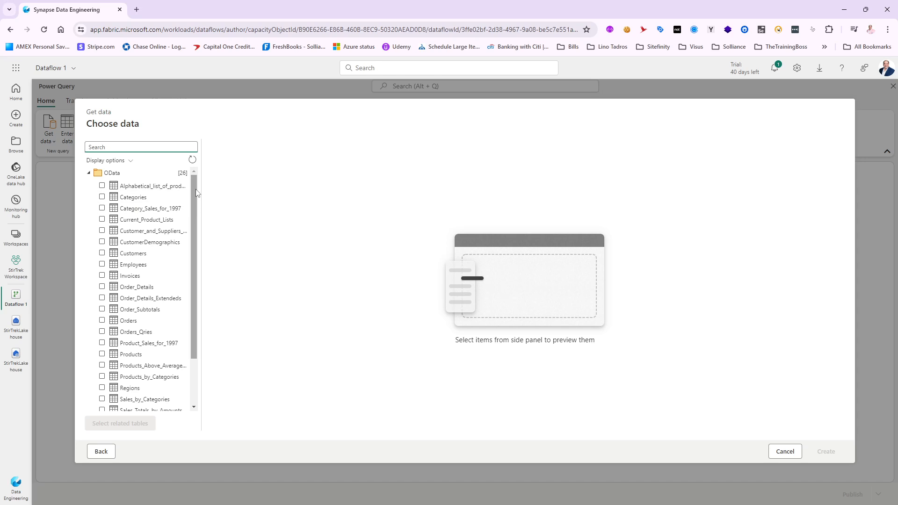
scroll(down, 3)
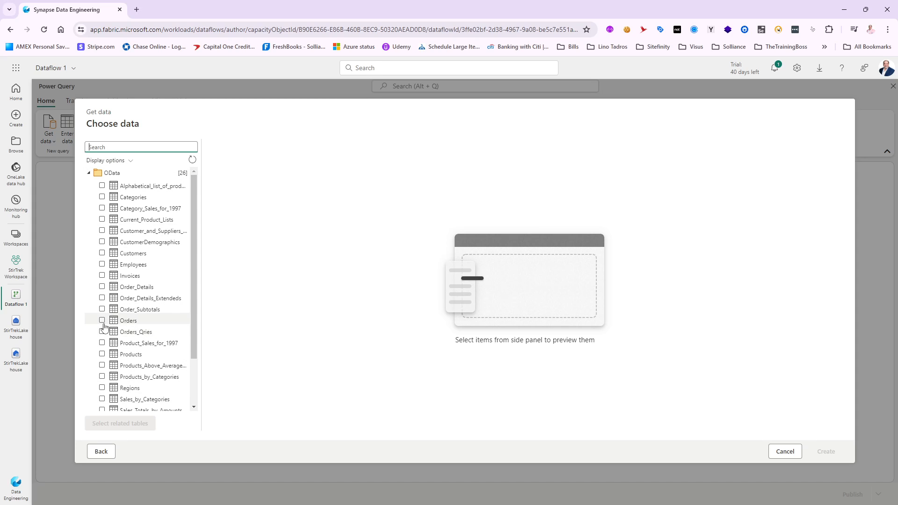
click(102, 320)
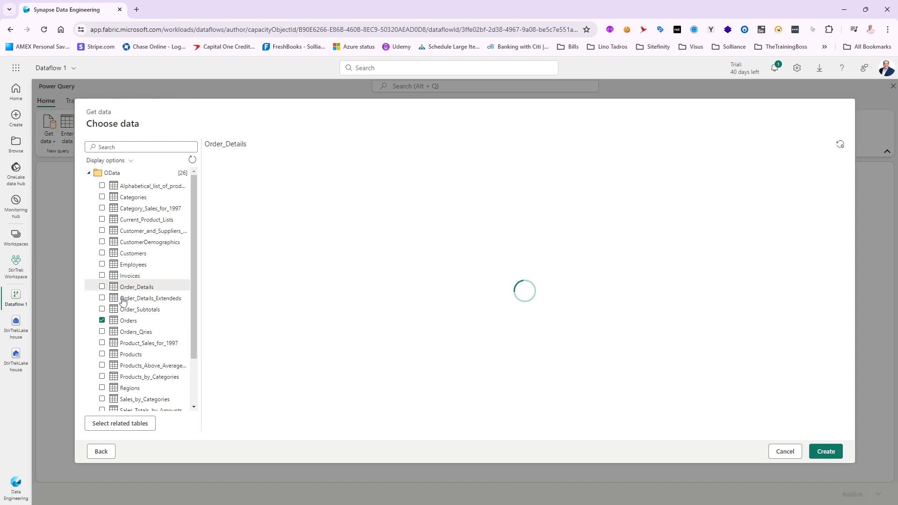
click(102, 286)
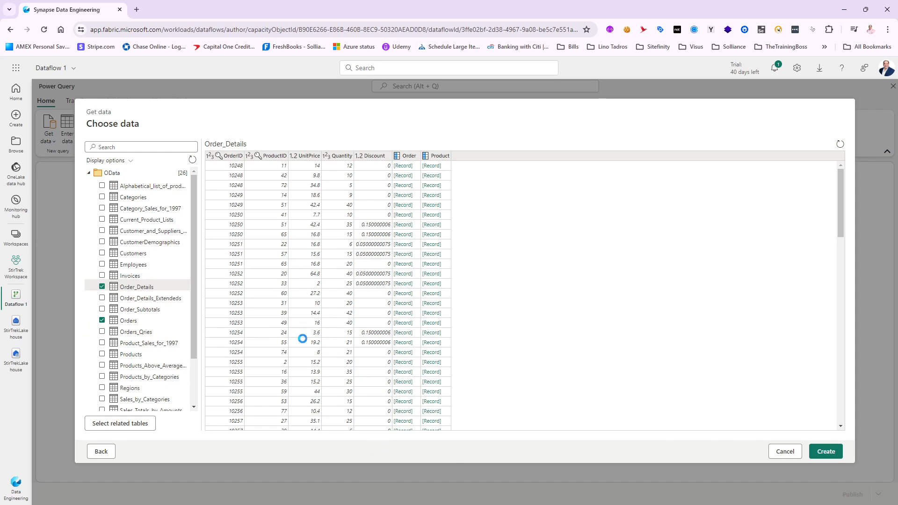
click(824, 451)
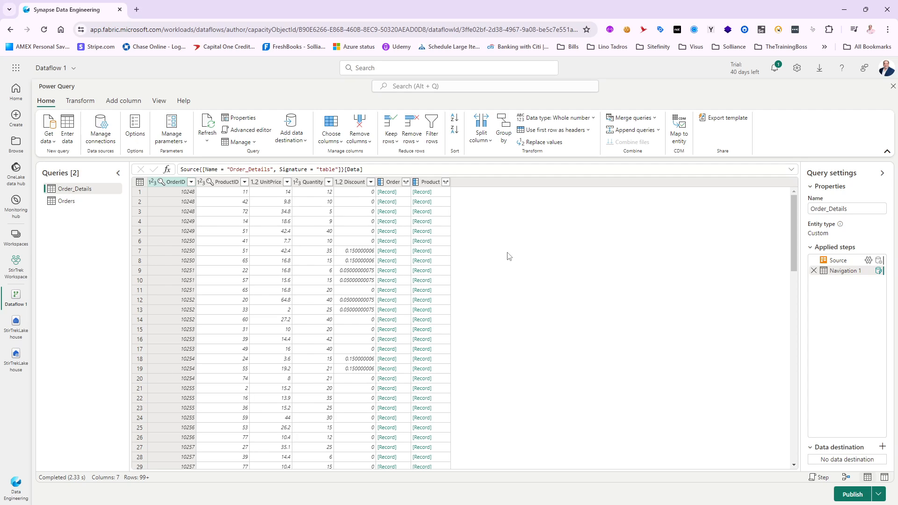
mouse_move(398, 187)
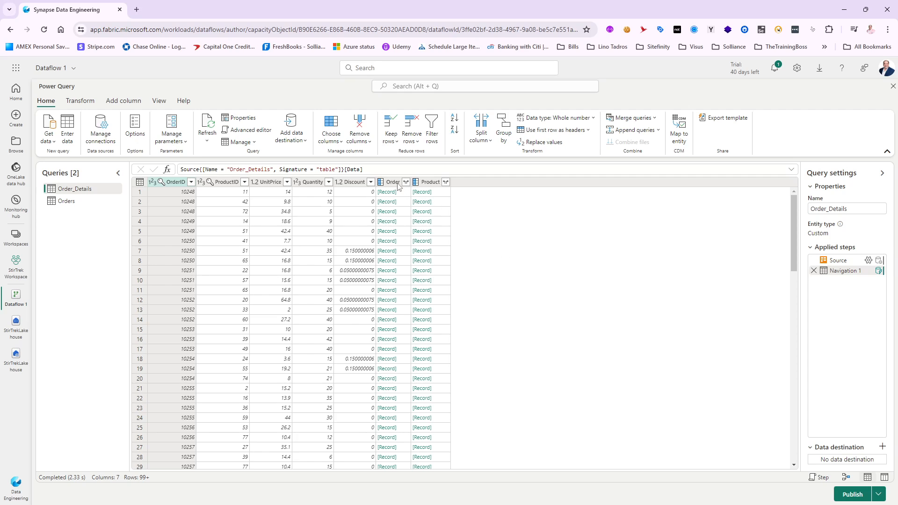
mouse_move(409, 194)
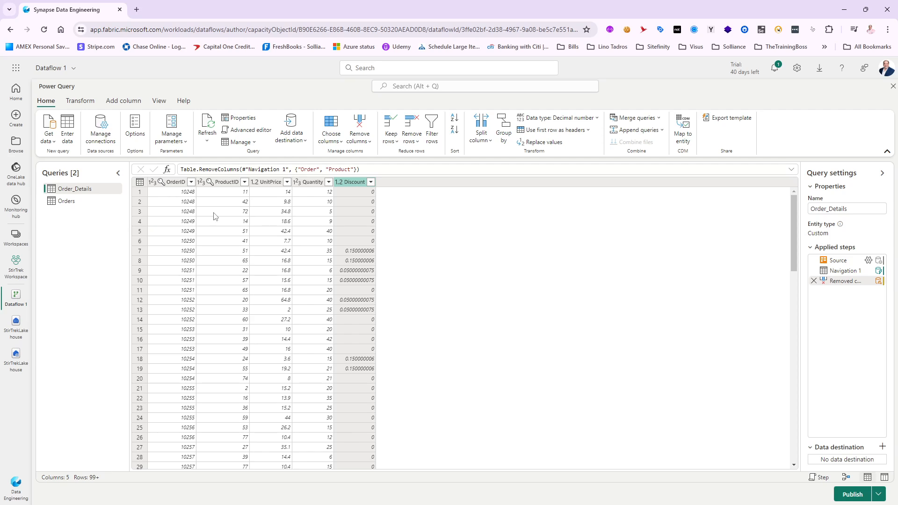
mouse_move(353, 206)
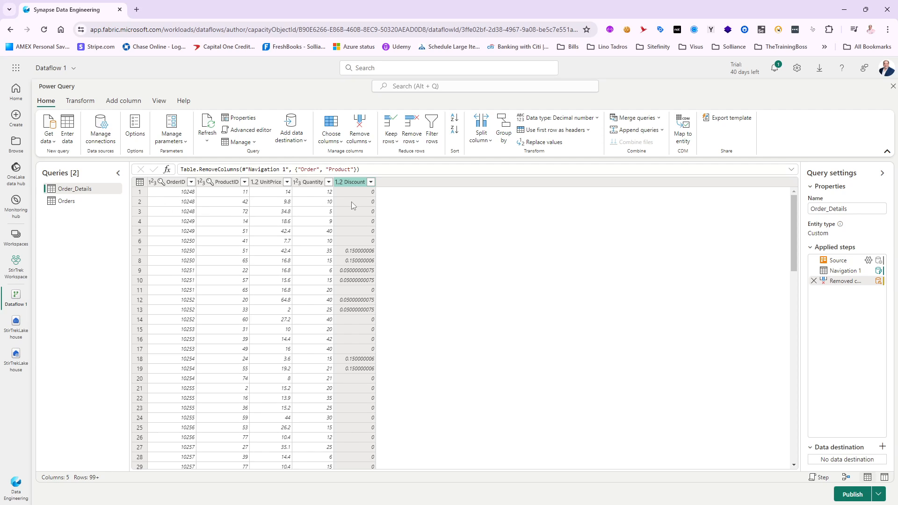
Switch to the Orders query and select its Customer, Employee, Order_Details and Shipper columns for removal.
click(66, 201)
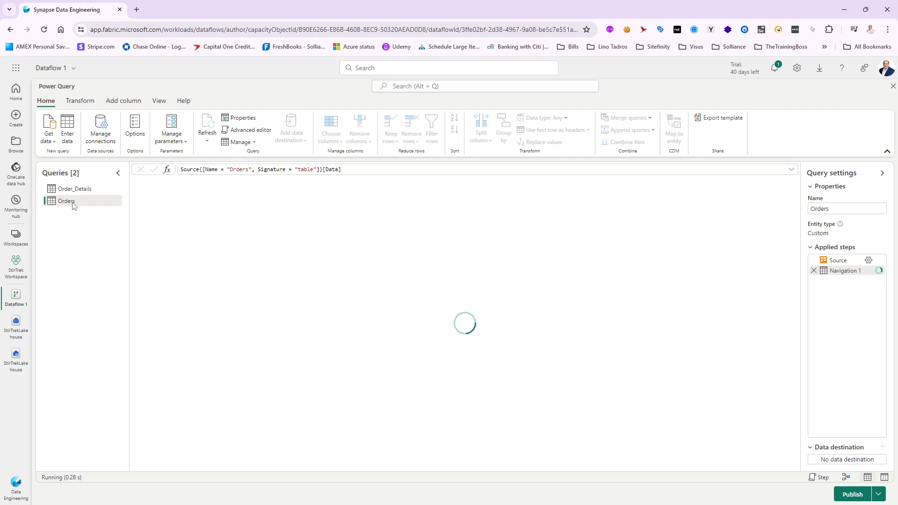
click(65, 200)
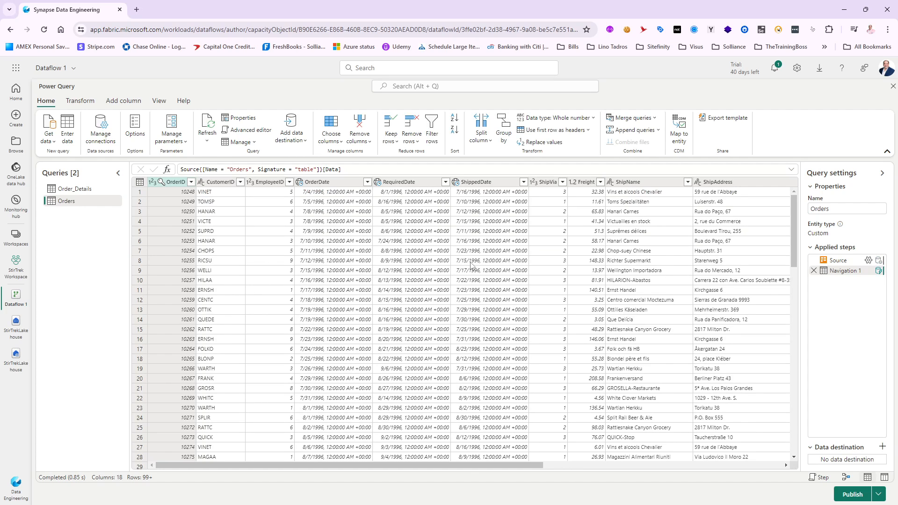
scroll(right, 3)
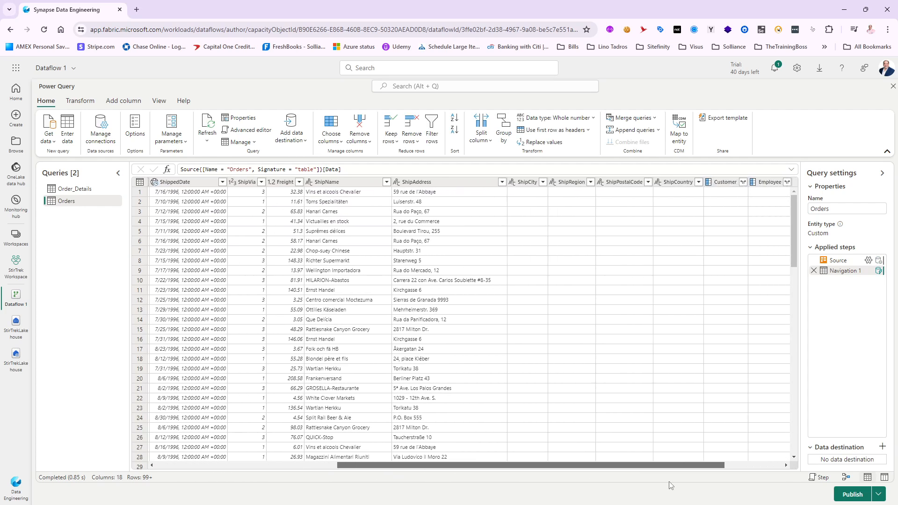
scroll(right, 3)
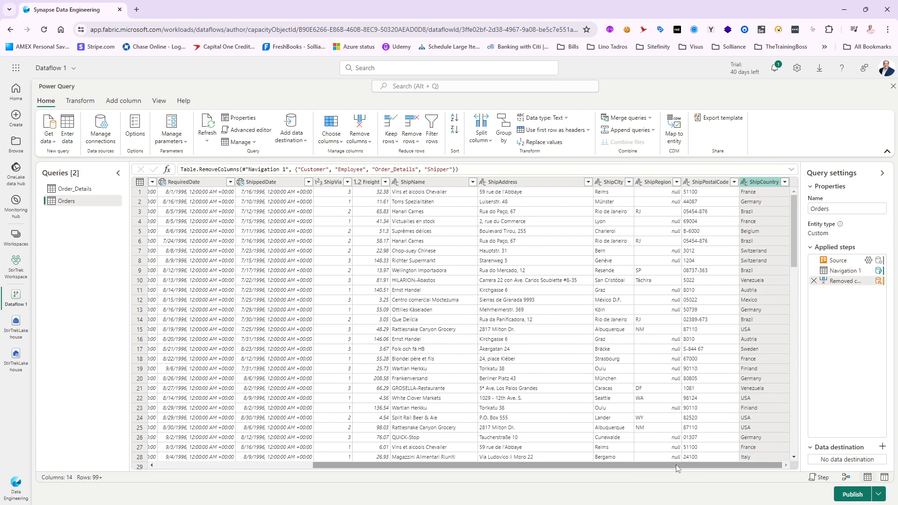
scroll(left, 3)
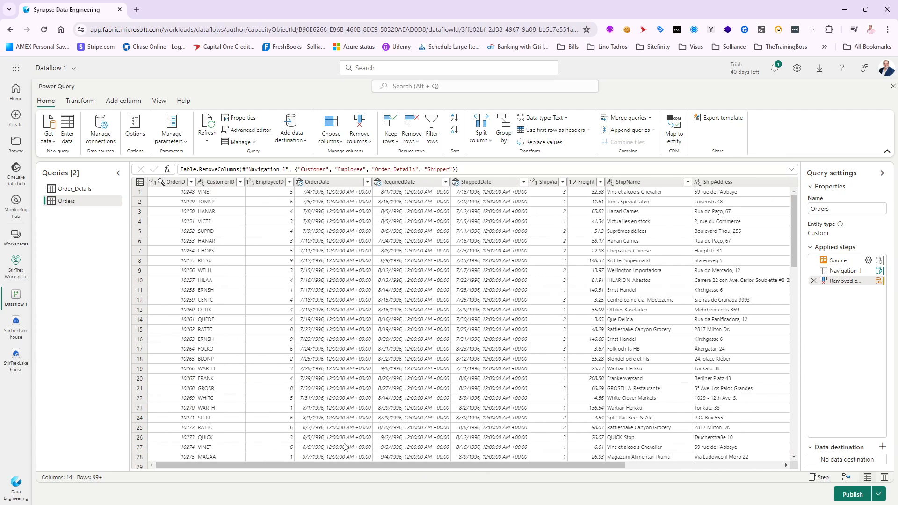
mouse_move(291, 246)
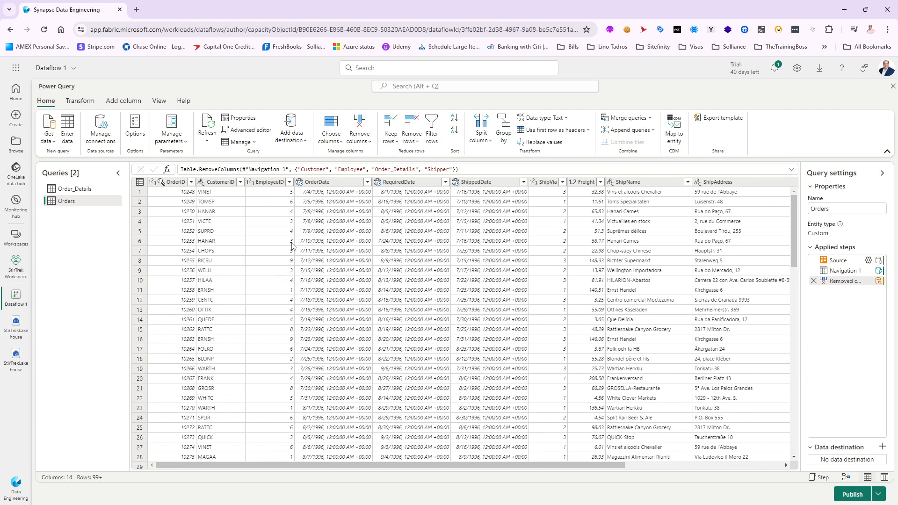
click(318, 182)
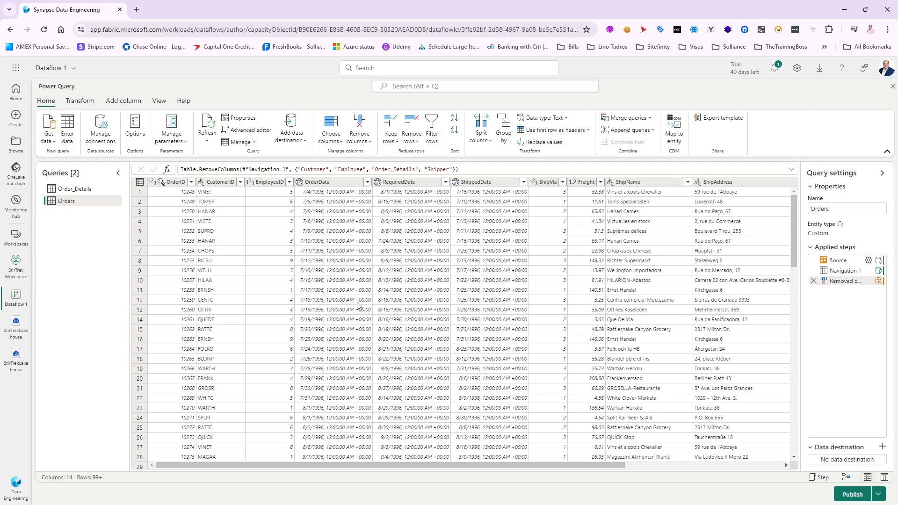
mouse_move(723, 466)
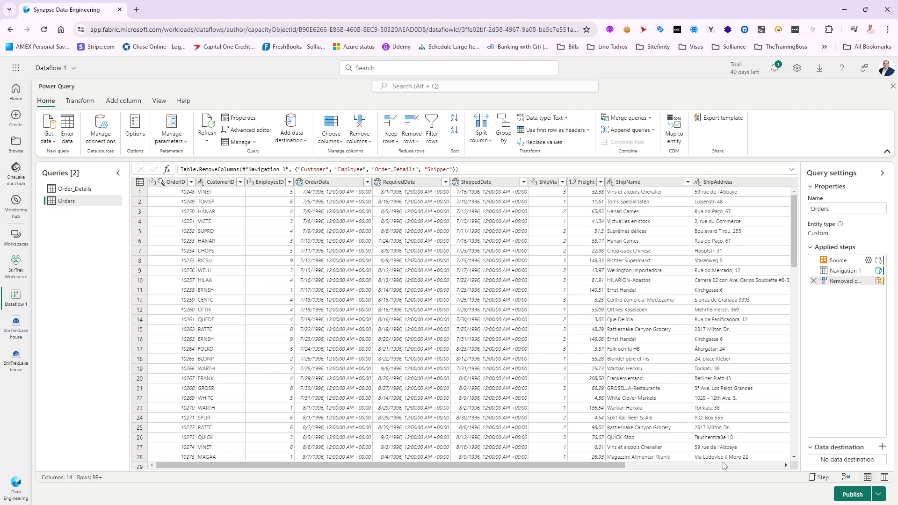
mouse_move(137, 339)
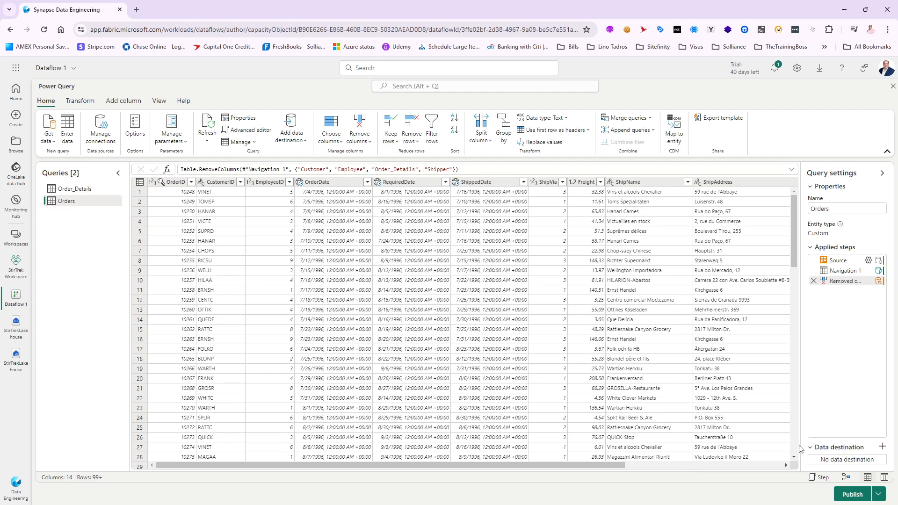
mouse_move(822, 471)
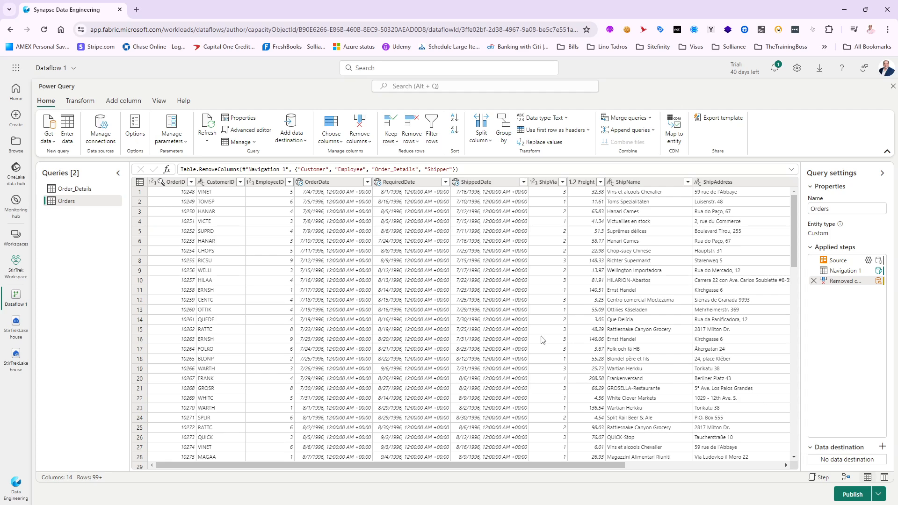
Show the data destination choices: Azure SQL database, Lakehouse, Azure Data Explorer and Warehouse.
click(290, 127)
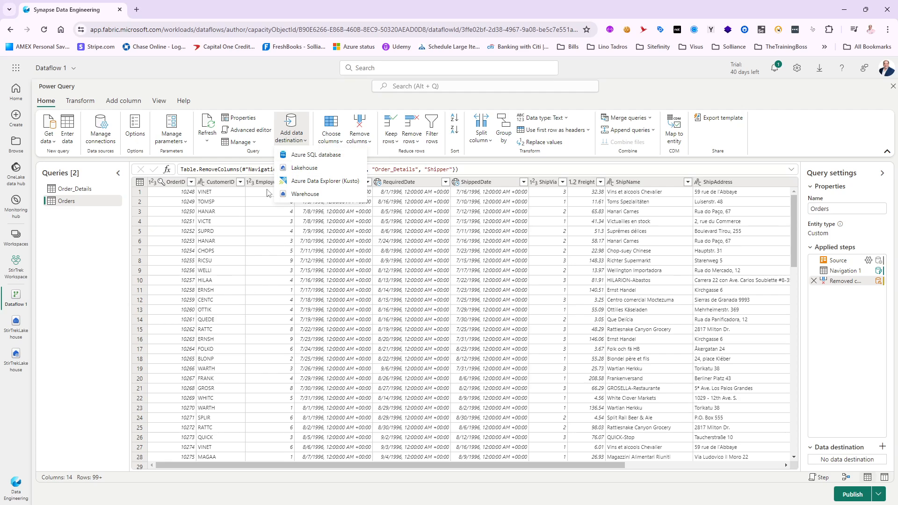
mouse_move(574, 224)
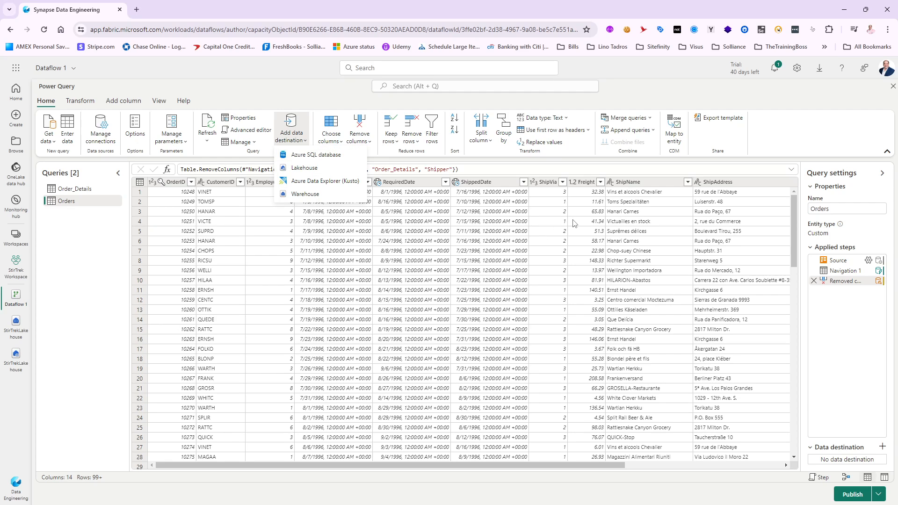
mouse_move(479, 422)
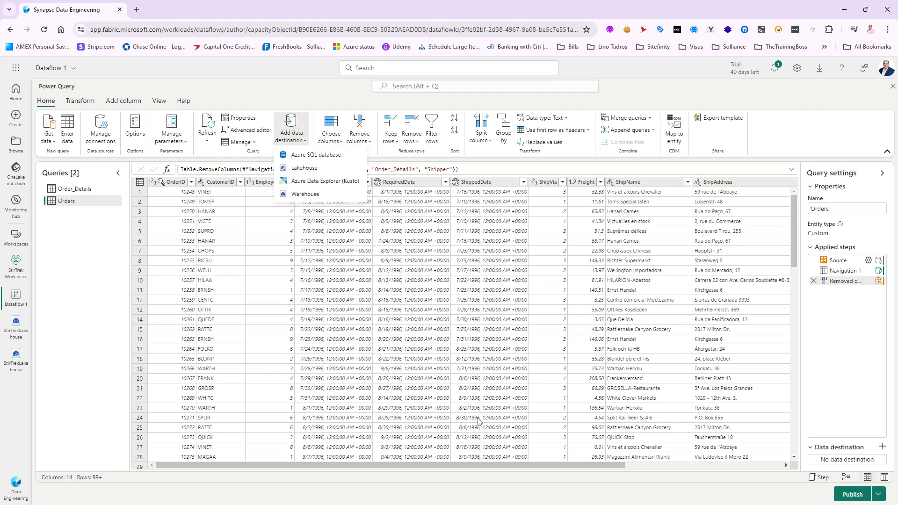
mouse_move(668, 242)
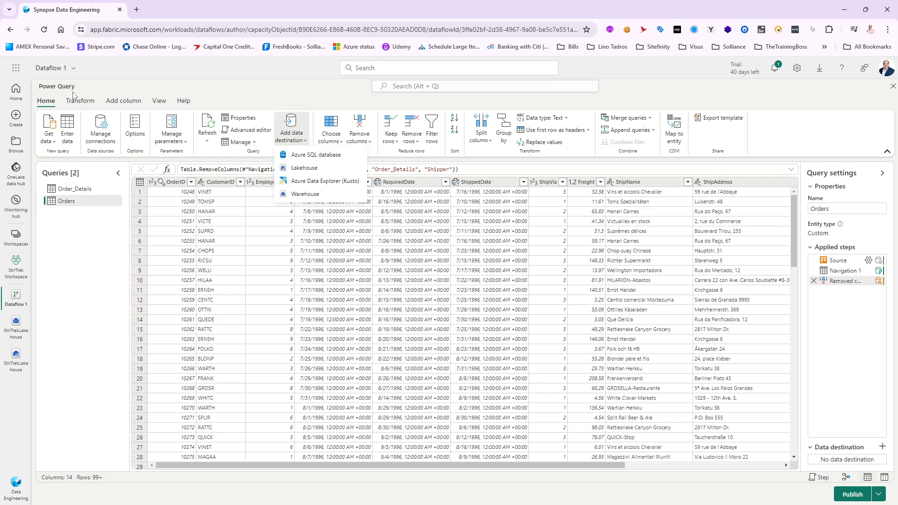
mouse_move(305, 167)
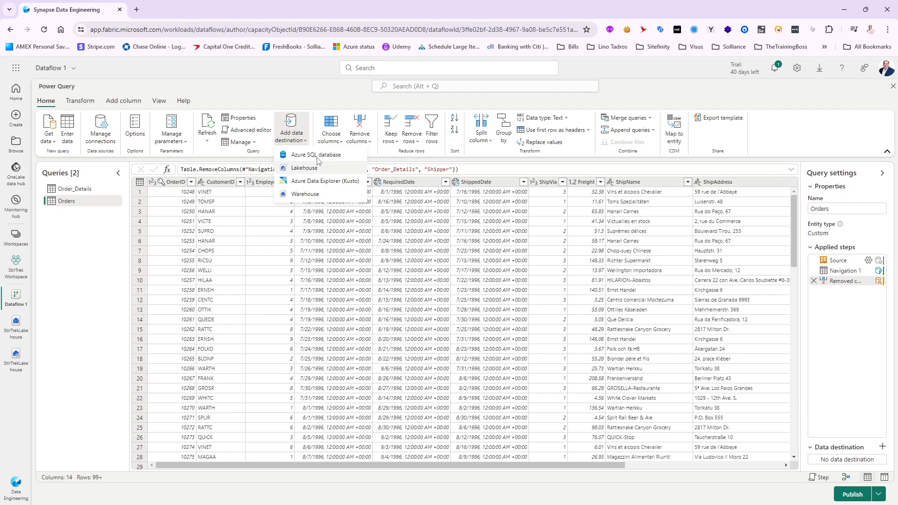
mouse_move(314, 154)
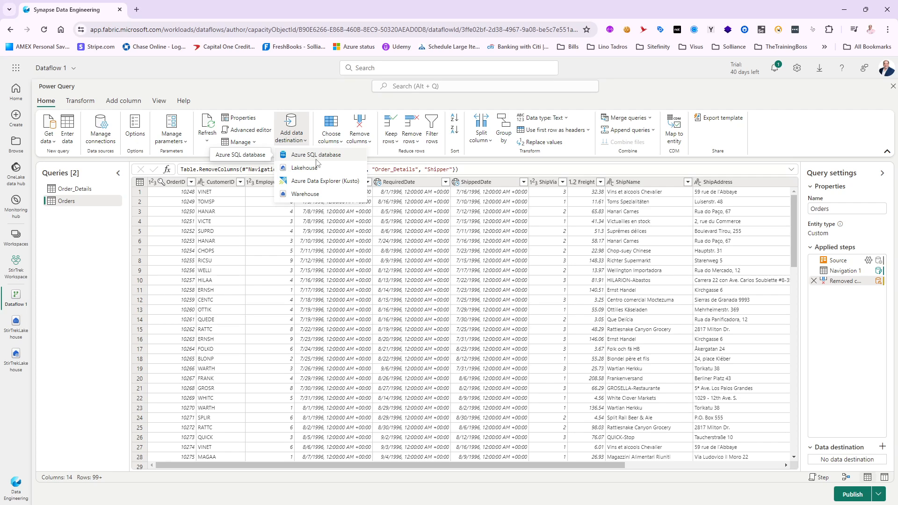
mouse_move(324, 181)
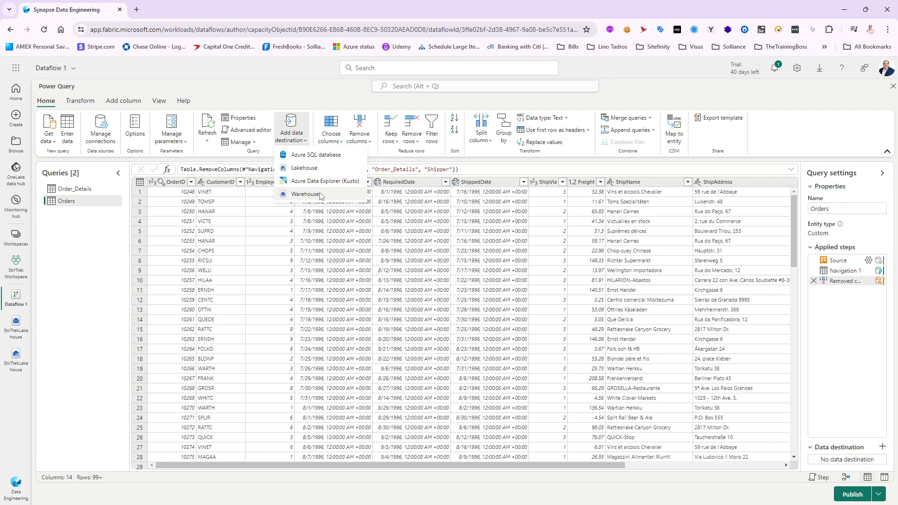
mouse_move(305, 194)
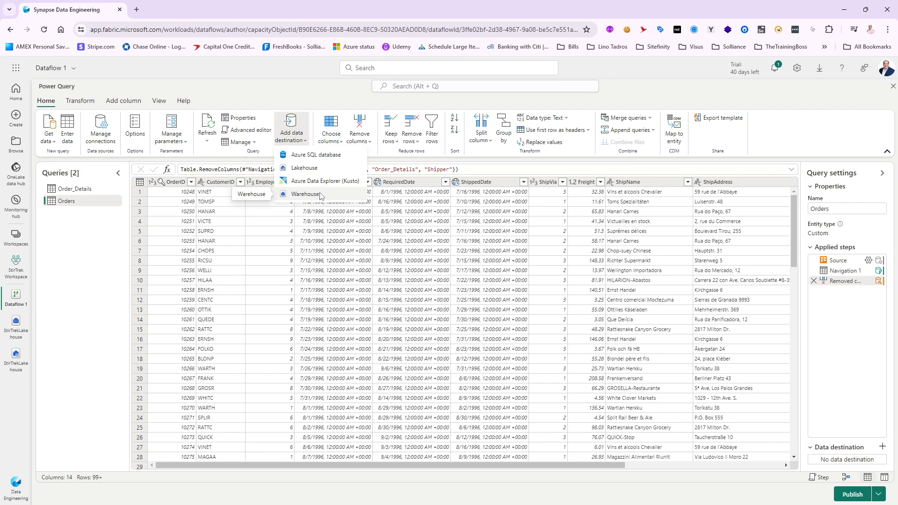
mouse_move(305, 167)
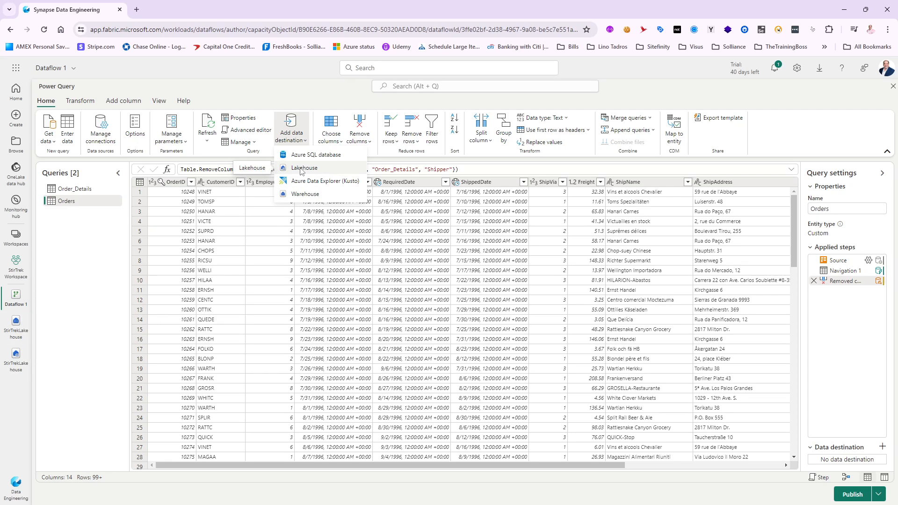
Choose Lakehouse, target a new Orders table in StirTrekLakehouse and continue to column settings.
click(304, 167)
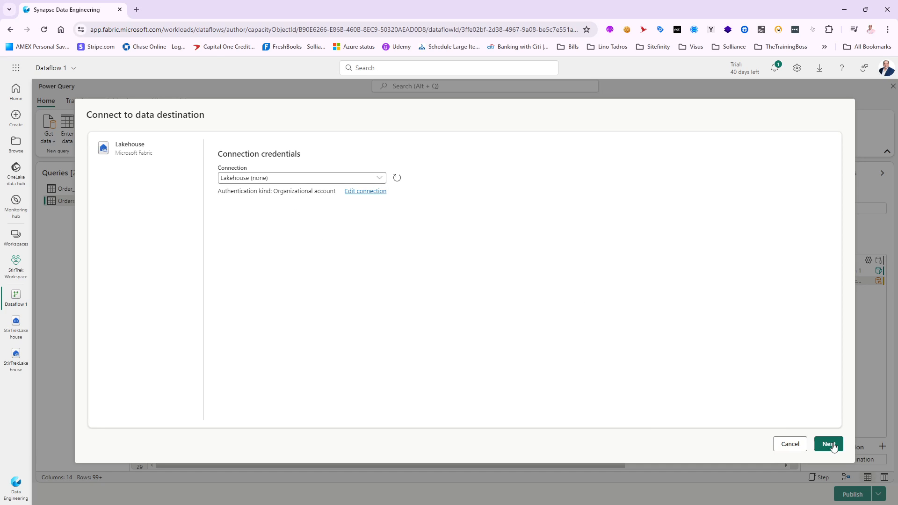
click(827, 443)
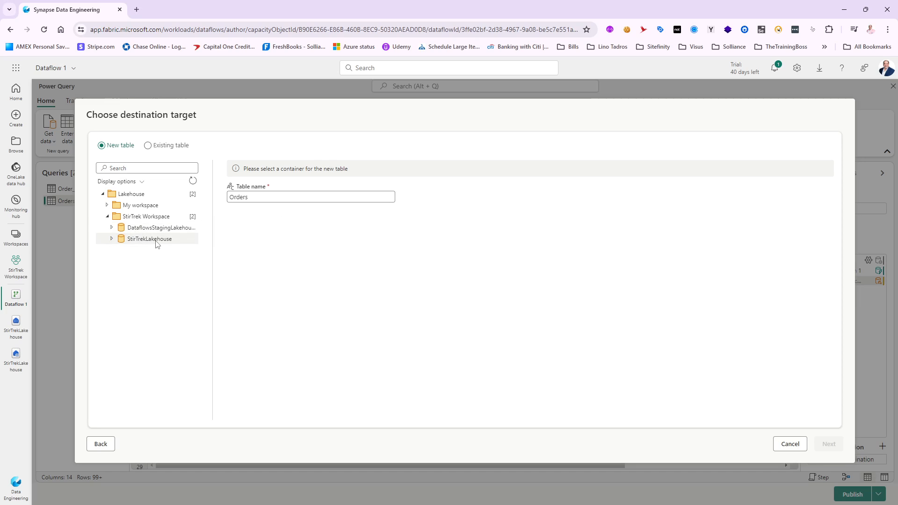
click(149, 239)
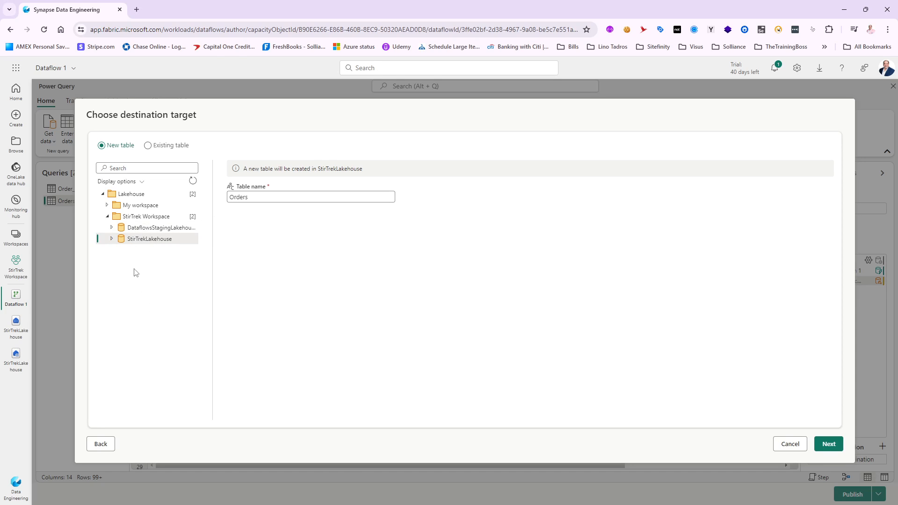
mouse_move(129, 258)
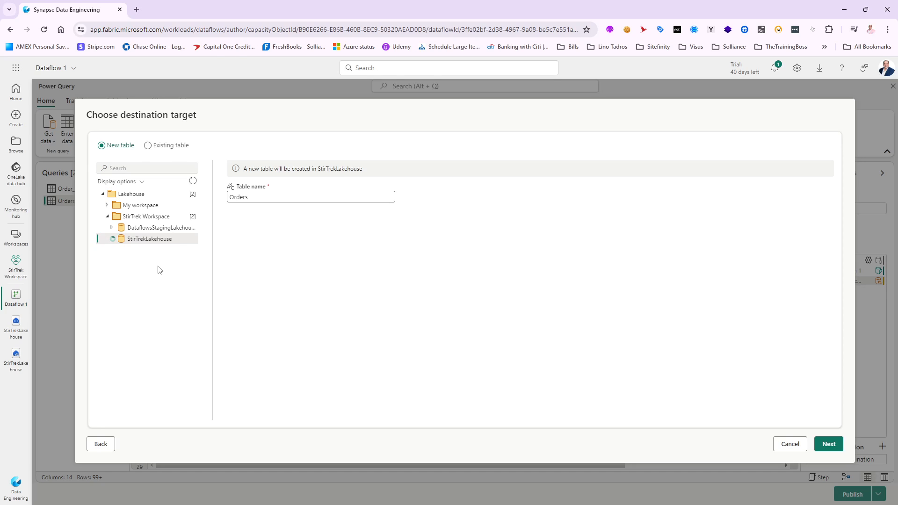
click(113, 238)
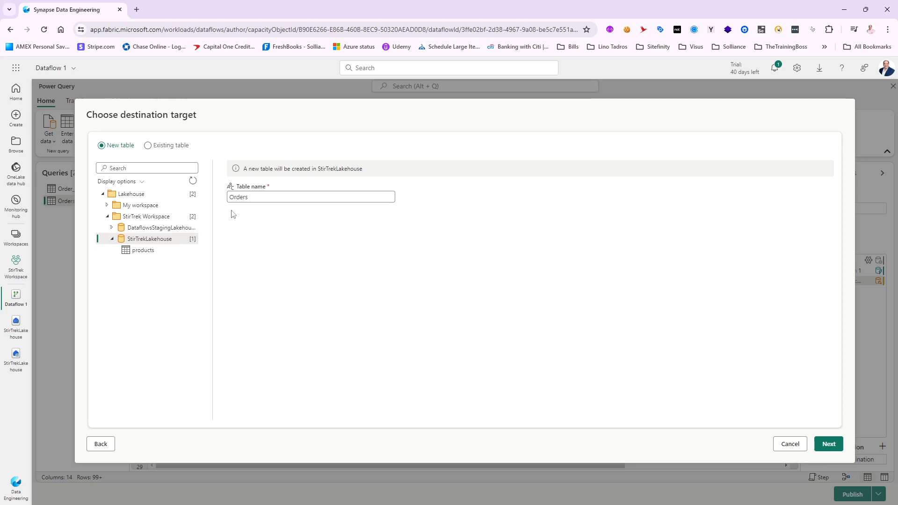
mouse_move(255, 210)
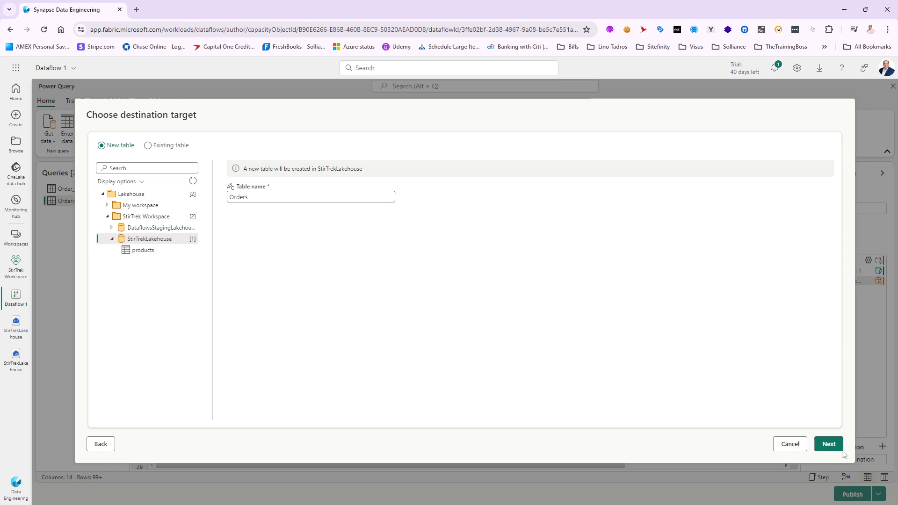
click(827, 444)
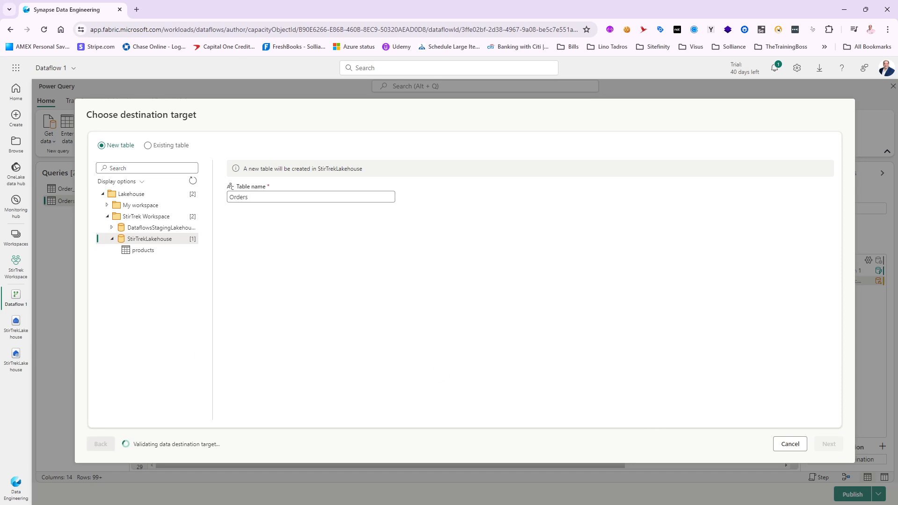
Proceed past validation to the Orders destination column mapping with automatic settings.
click(827, 443)
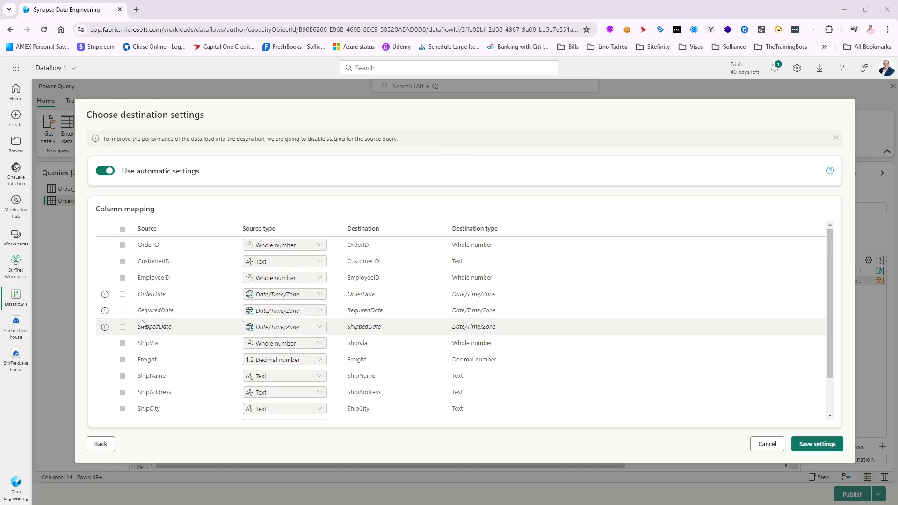
mouse_move(105, 298)
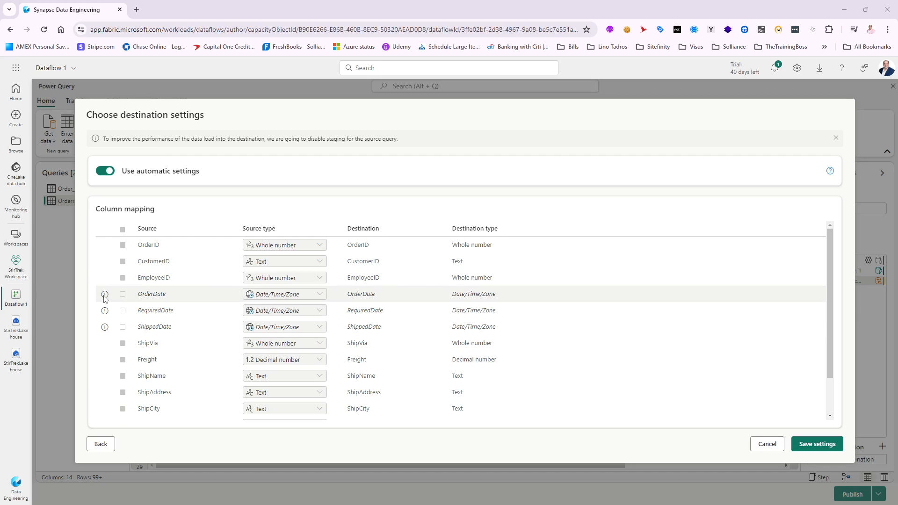
mouse_move(105, 293)
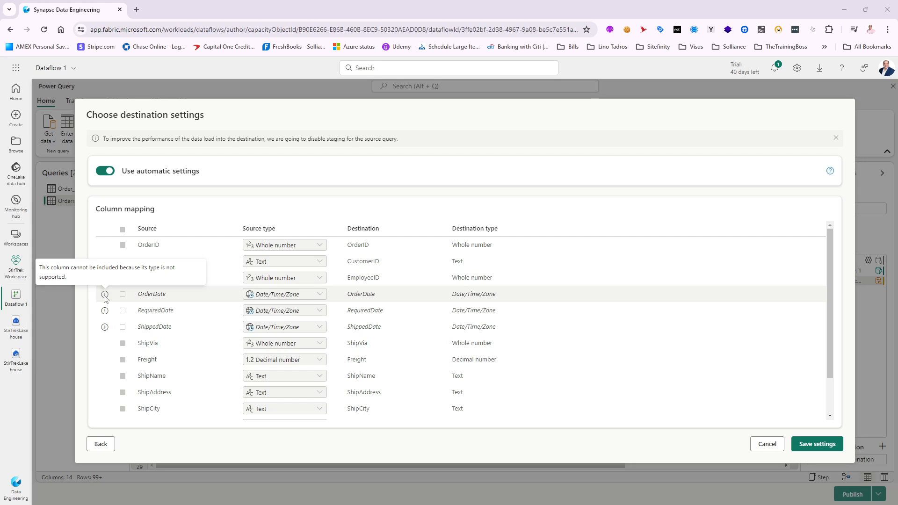
mouse_move(369, 309)
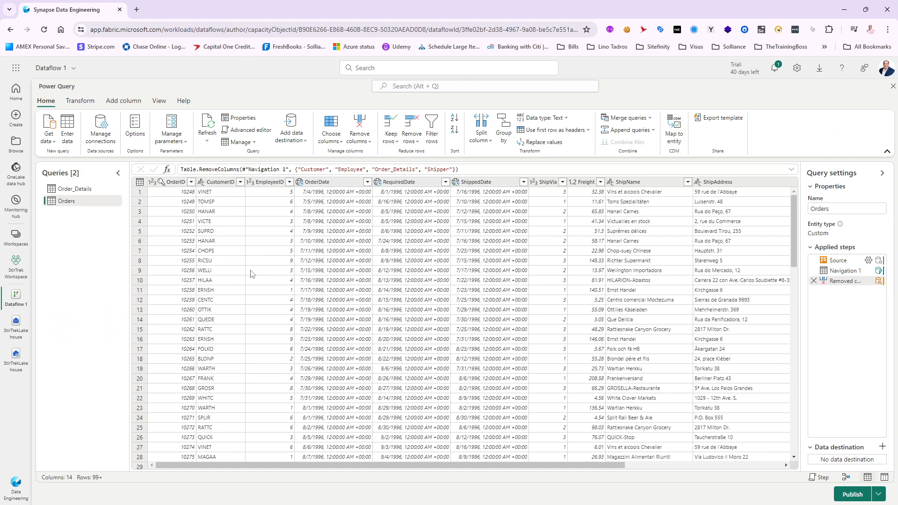
Change OrderDate to Date/Time, then select RequiredDate and ShippedDate for the same conversion.
click(318, 181)
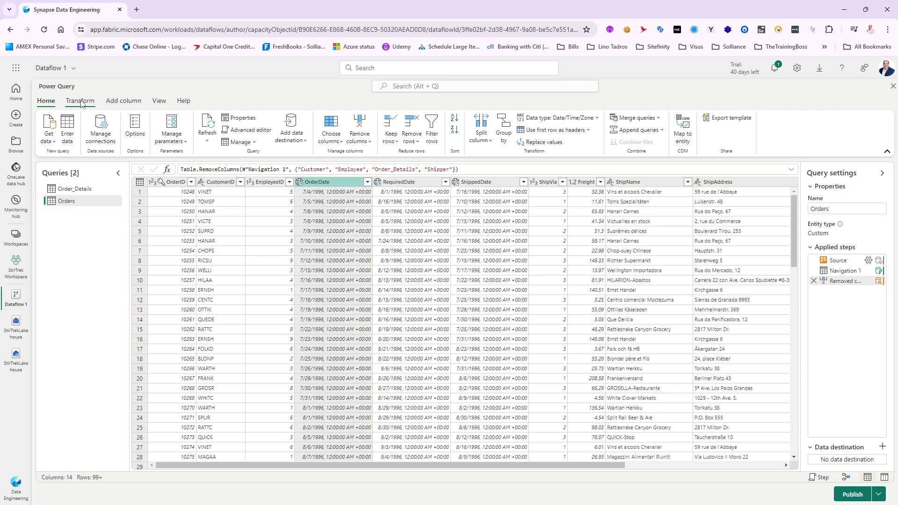
click(80, 101)
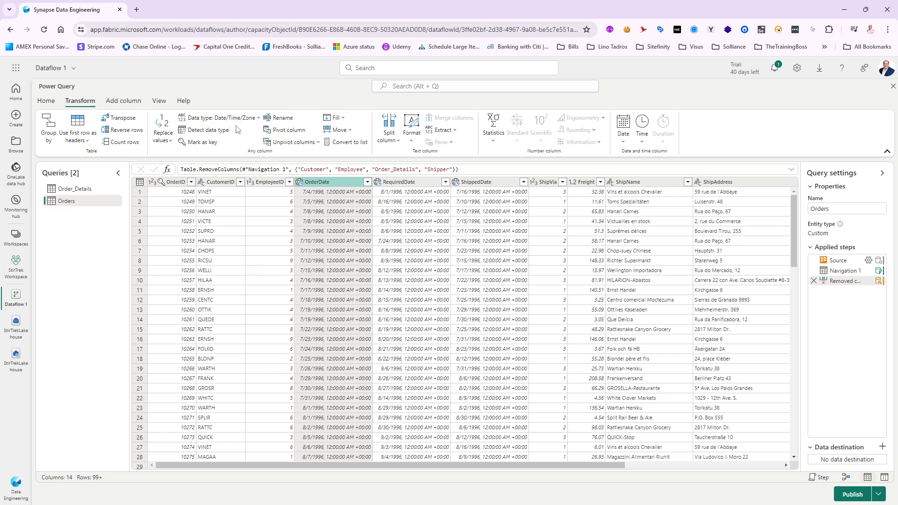
click(219, 118)
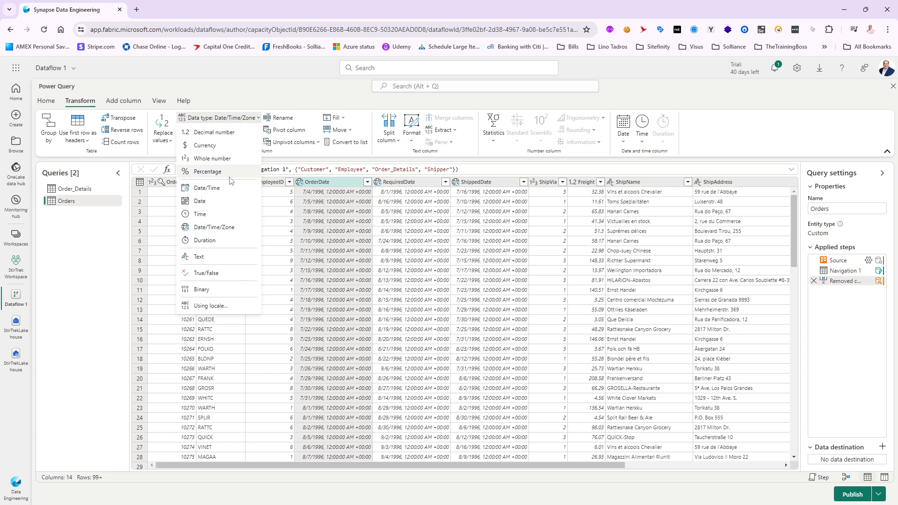
click(205, 187)
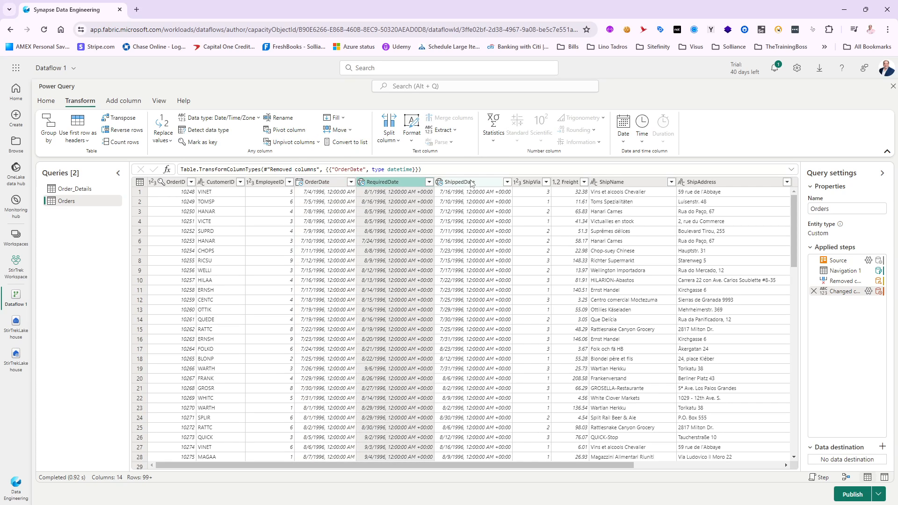
click(458, 181)
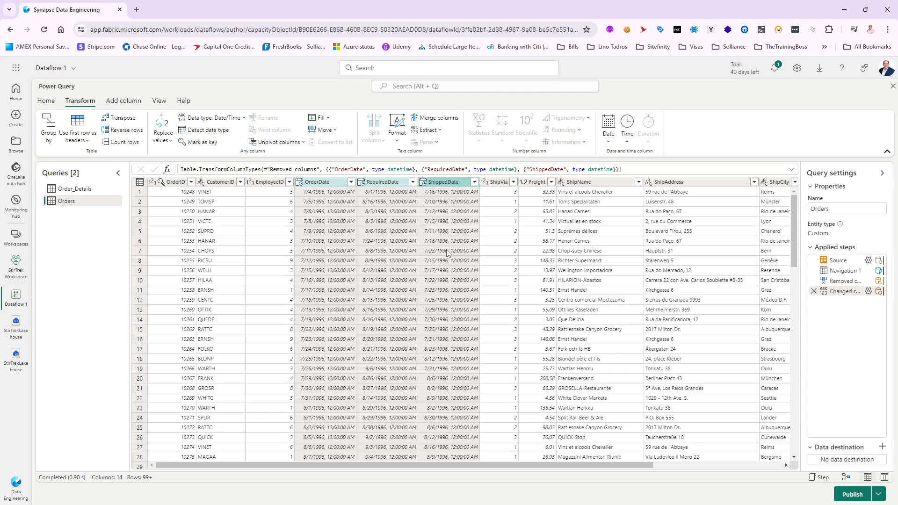
mouse_move(519, 366)
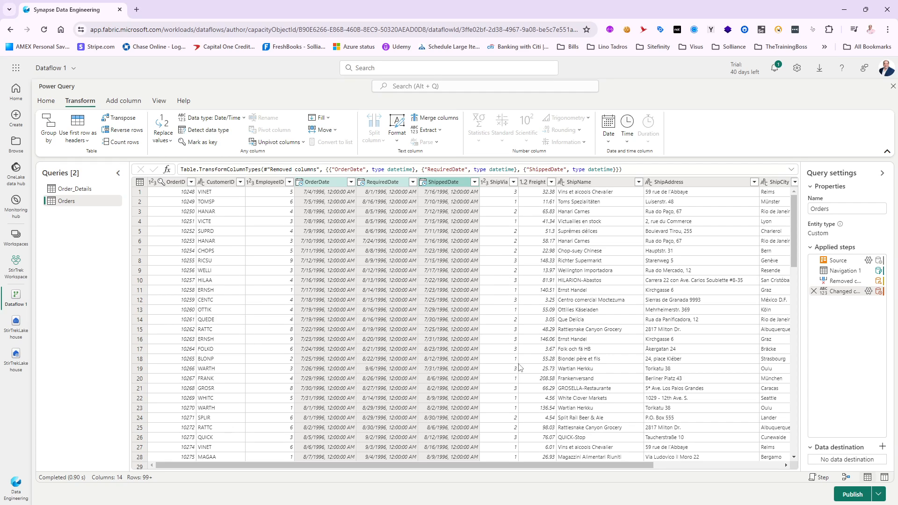
mouse_move(620, 104)
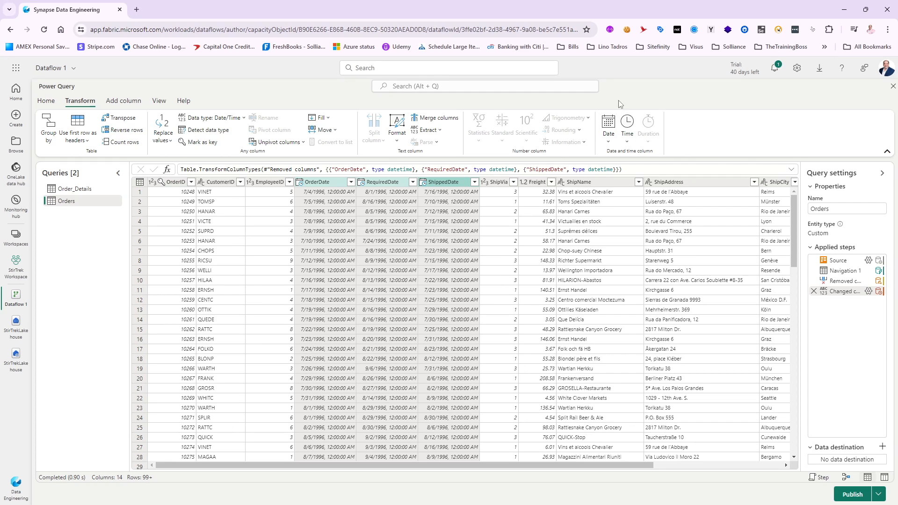
mouse_move(424, 285)
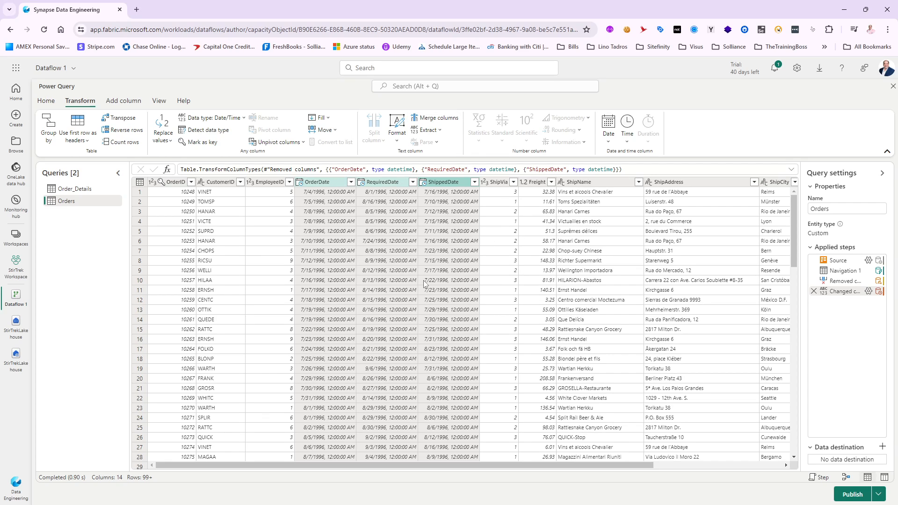
mouse_move(427, 285)
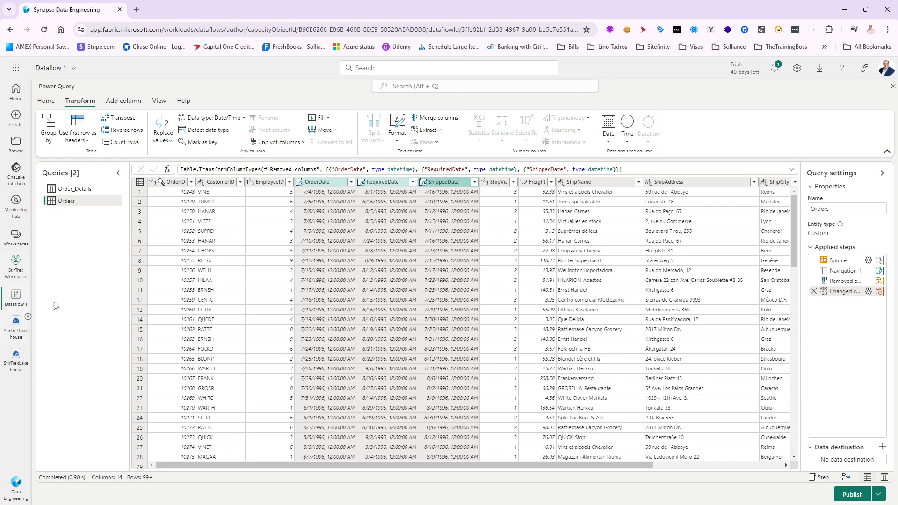
mouse_move(16, 296)
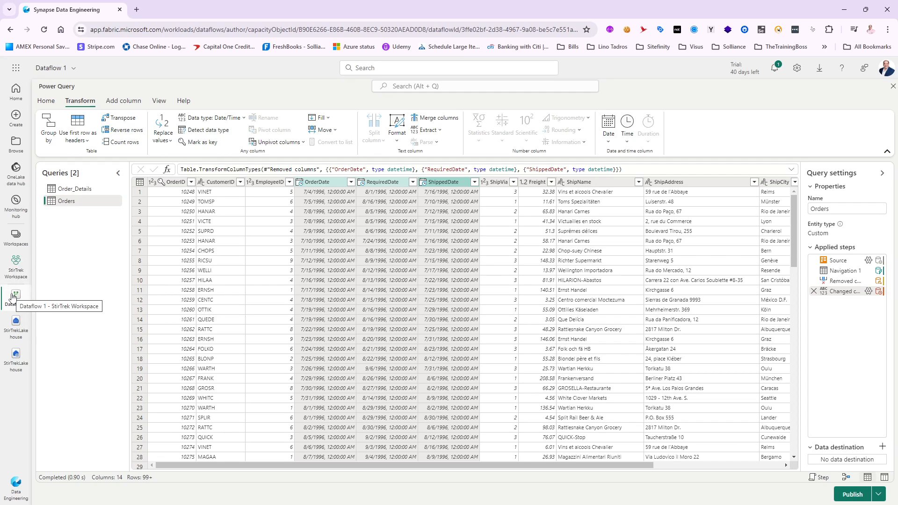
mouse_move(654, 249)
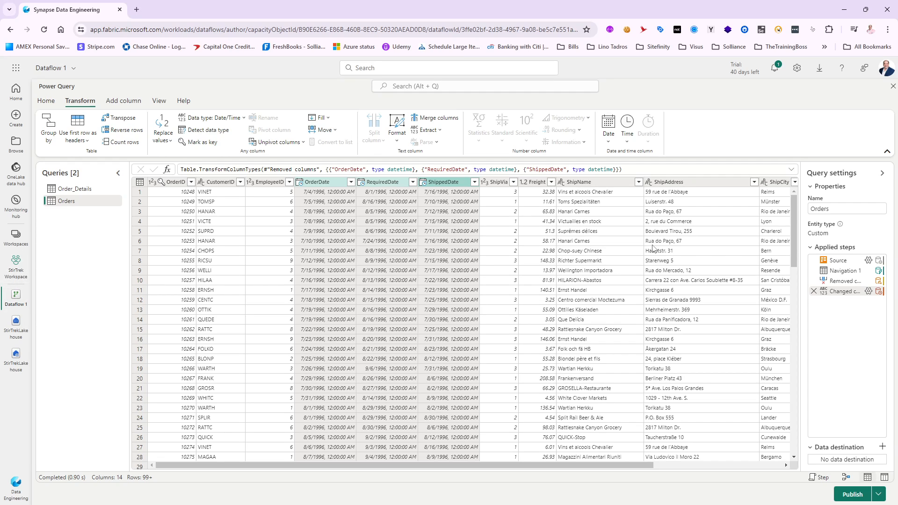
Add a Lakehouse data destination to the Orders query and accept the connection.
click(45, 101)
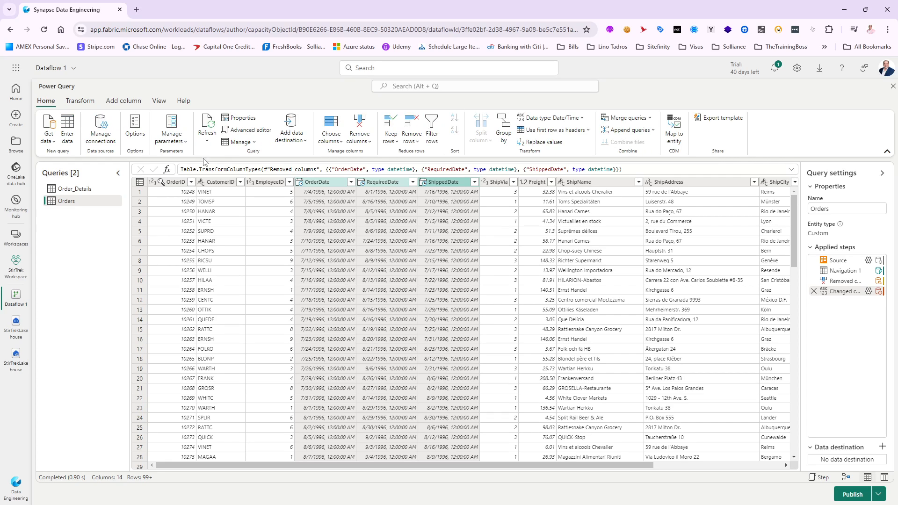
click(290, 128)
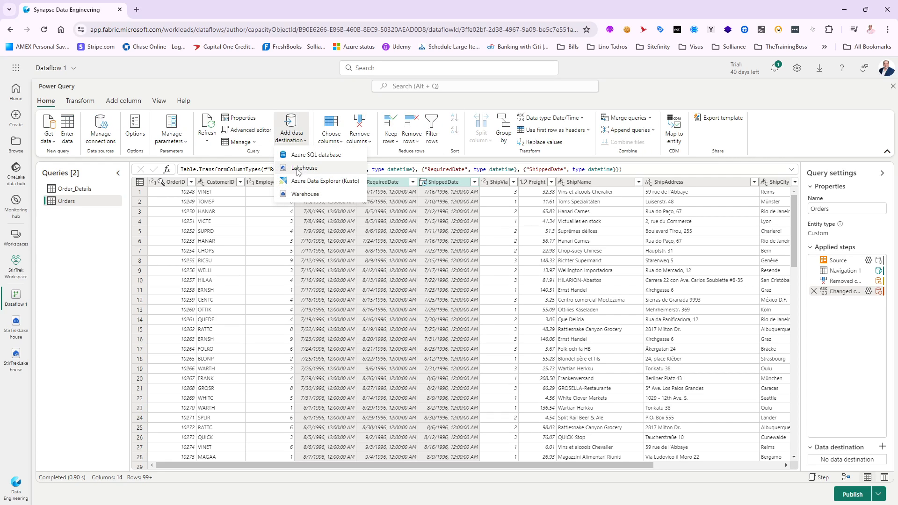
click(304, 167)
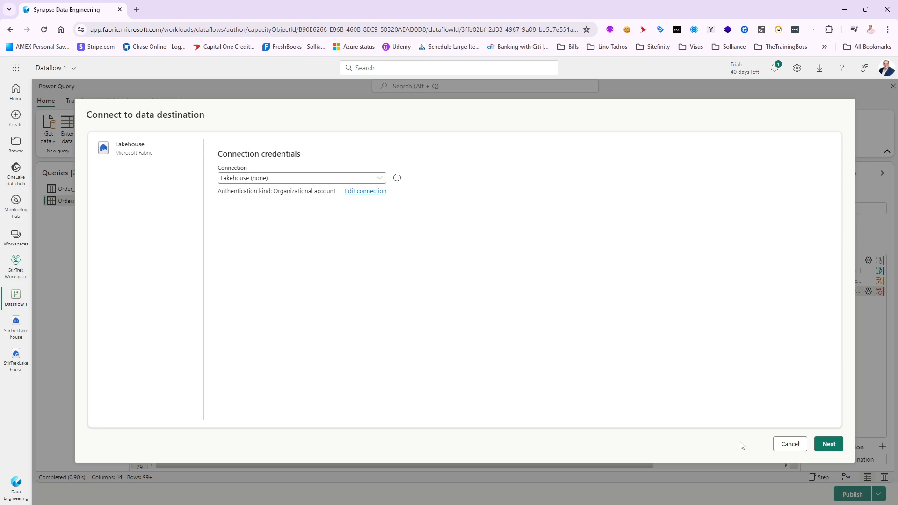
click(827, 443)
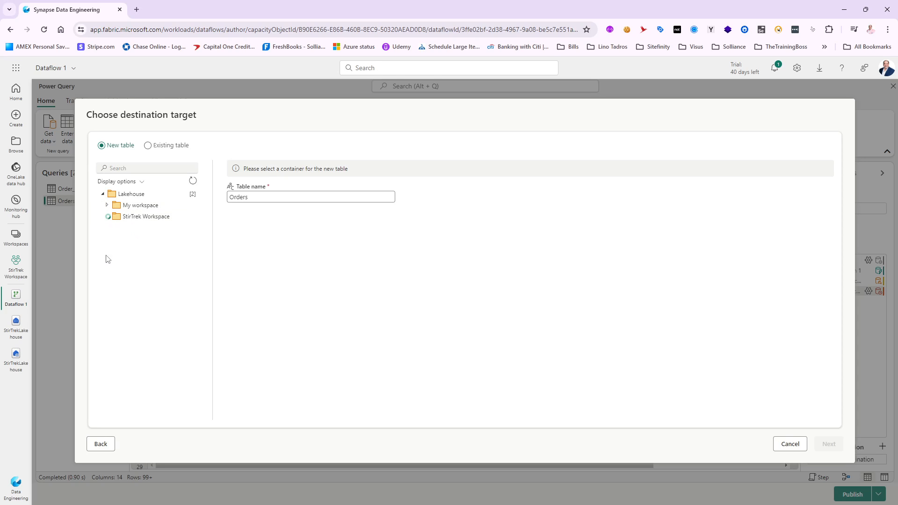
Target a new Orders table in StirTrekLakehouse and save the destination settings.
click(150, 239)
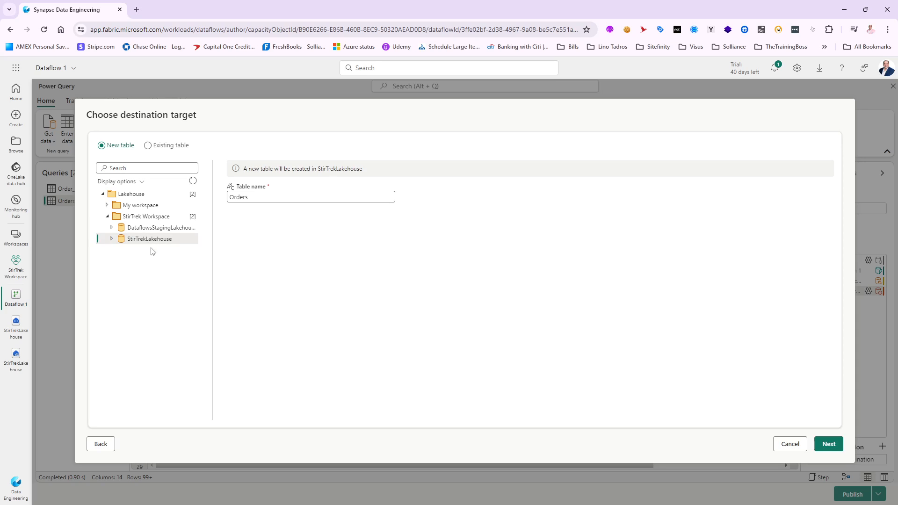
click(827, 444)
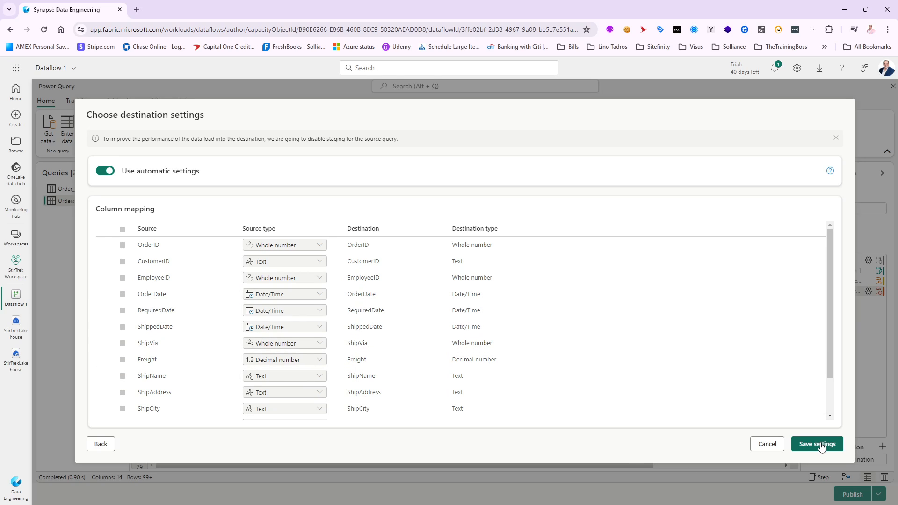
click(815, 443)
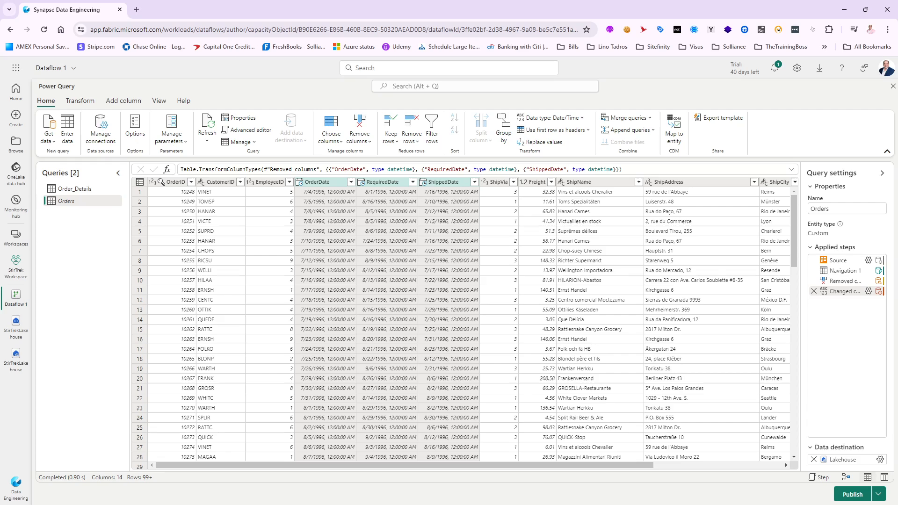
mouse_move(583, 299)
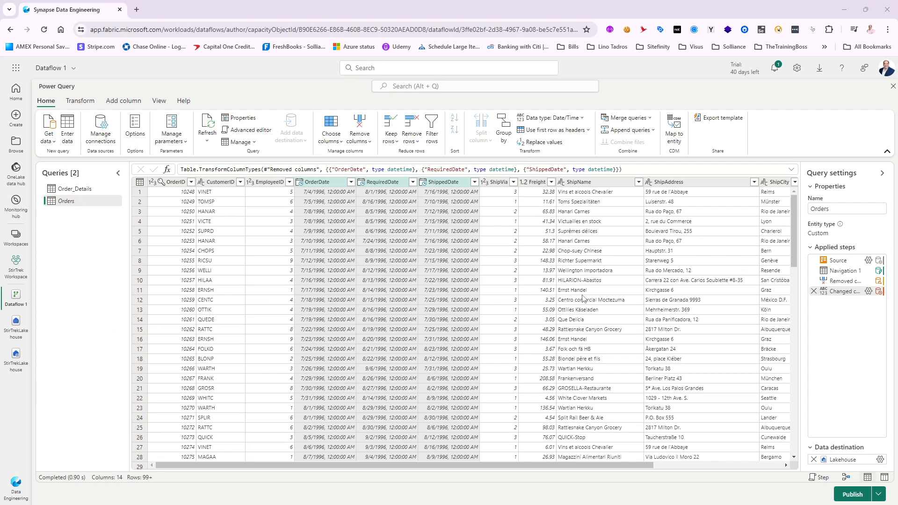
mouse_move(339, 275)
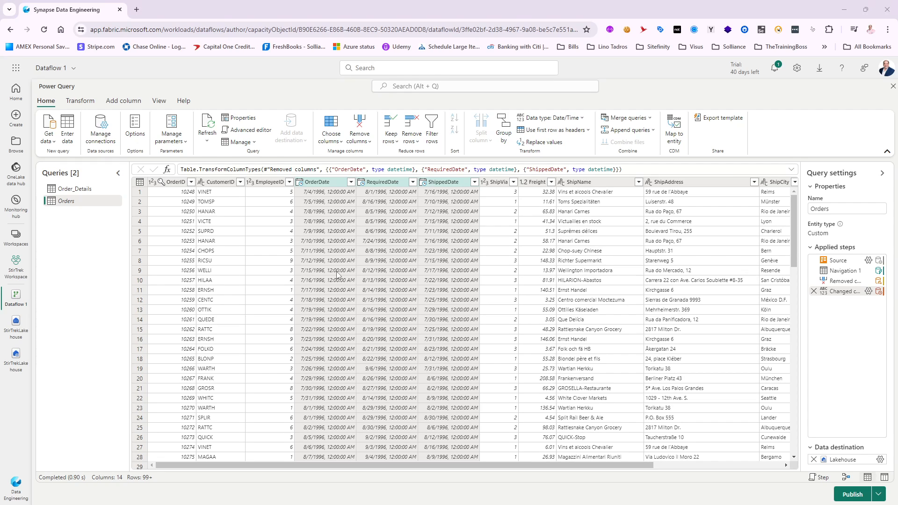
mouse_move(99, 270)
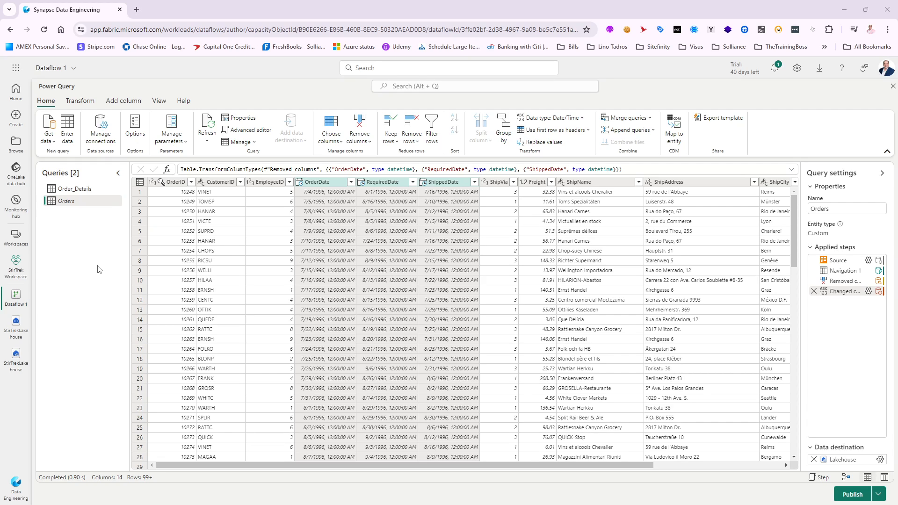
mouse_move(872, 488)
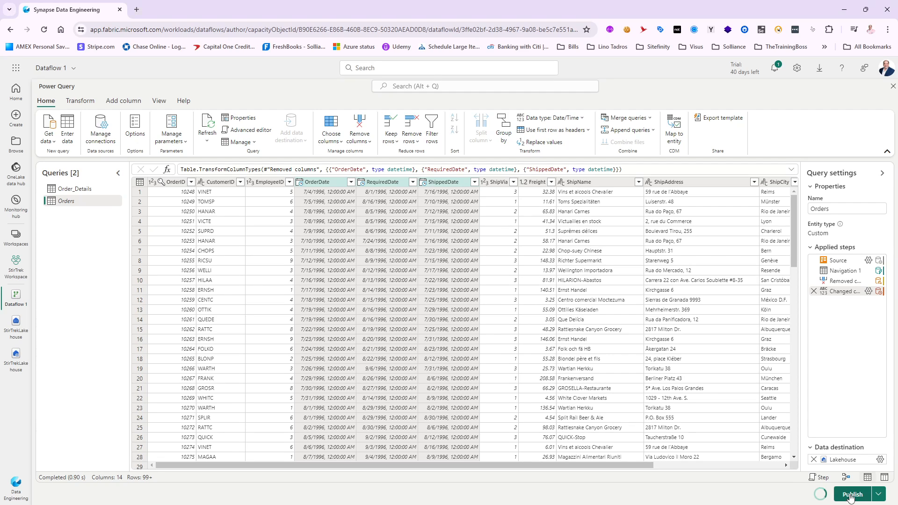
Publish Dataflow 1 to the StirTrek Workspace.
click(852, 493)
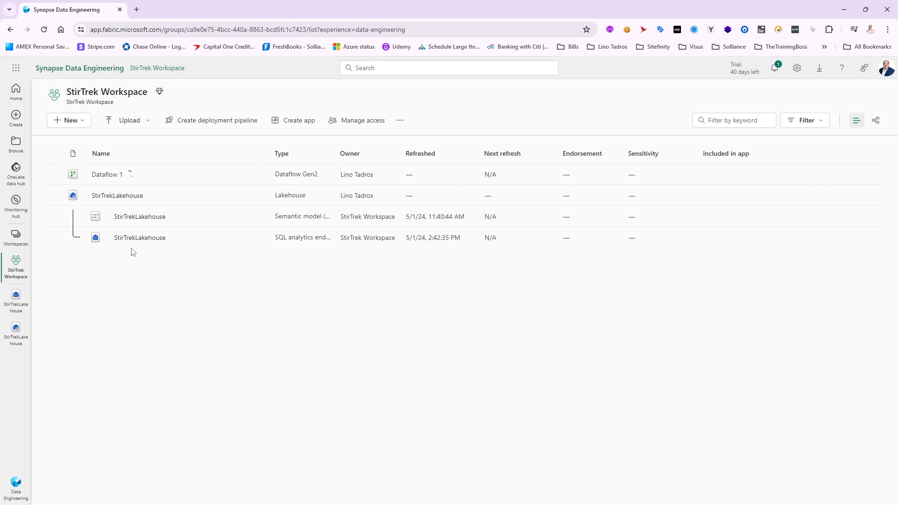
mouse_move(148, 237)
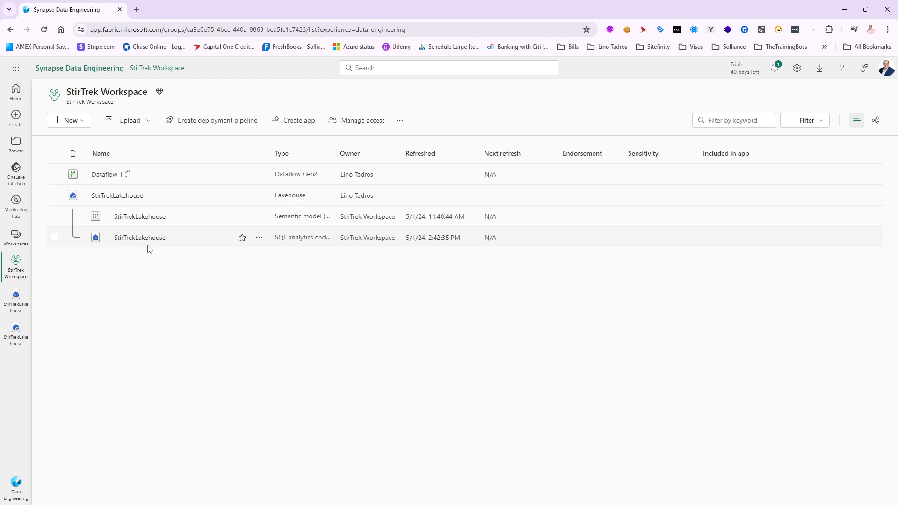
mouse_move(146, 249)
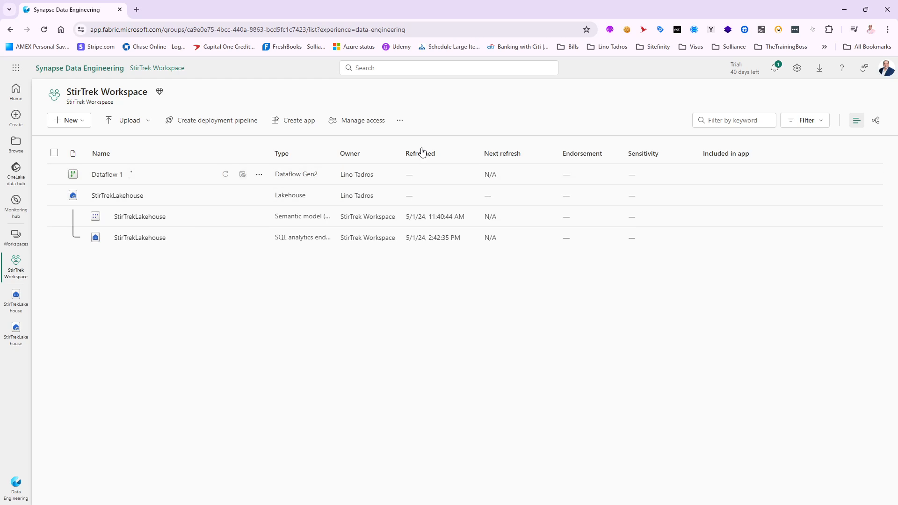
mouse_move(129, 177)
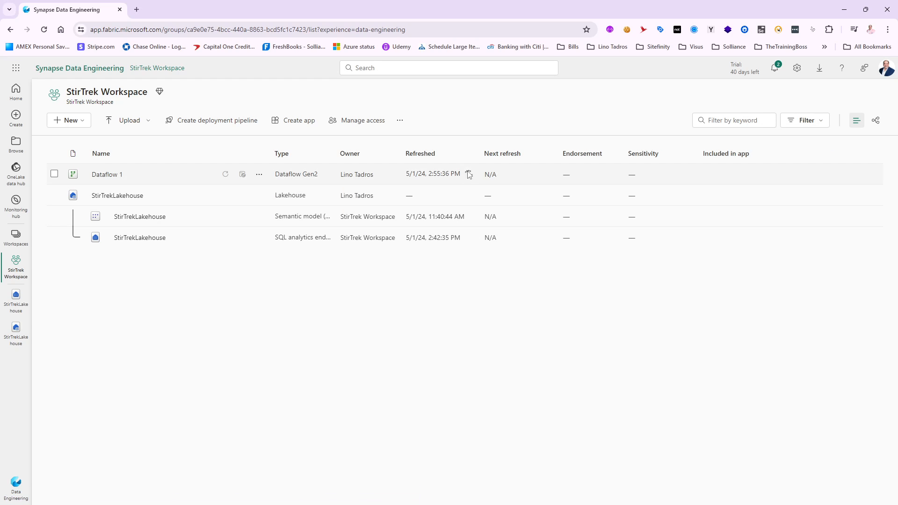
mouse_move(452, 182)
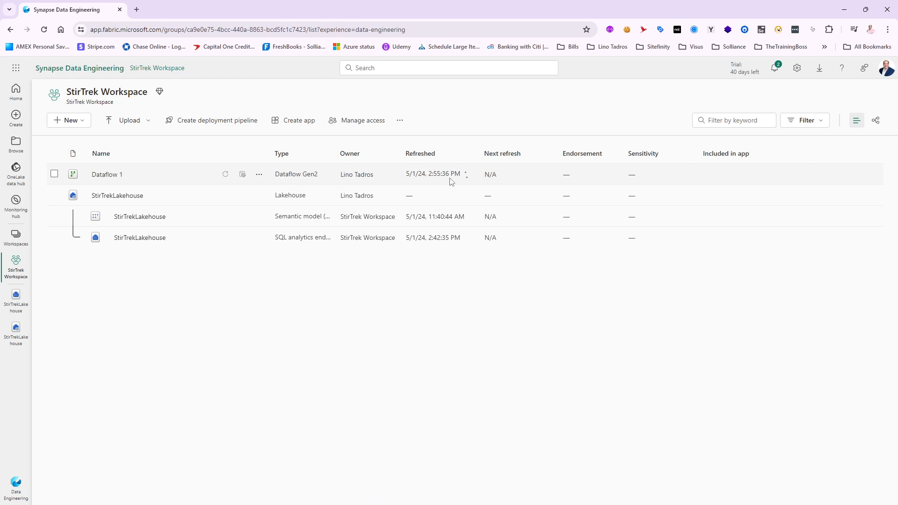
mouse_move(452, 177)
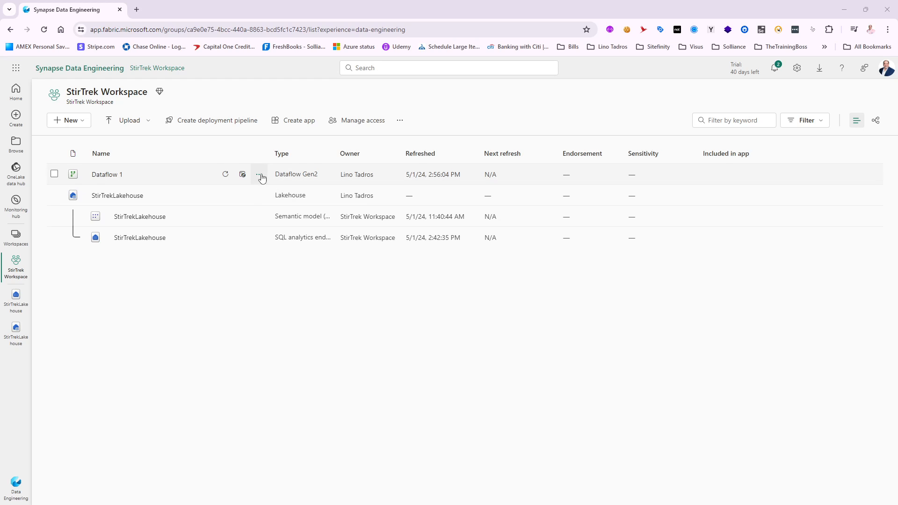
Reopen Dataflow 1 for editing from its workspace options.
click(259, 174)
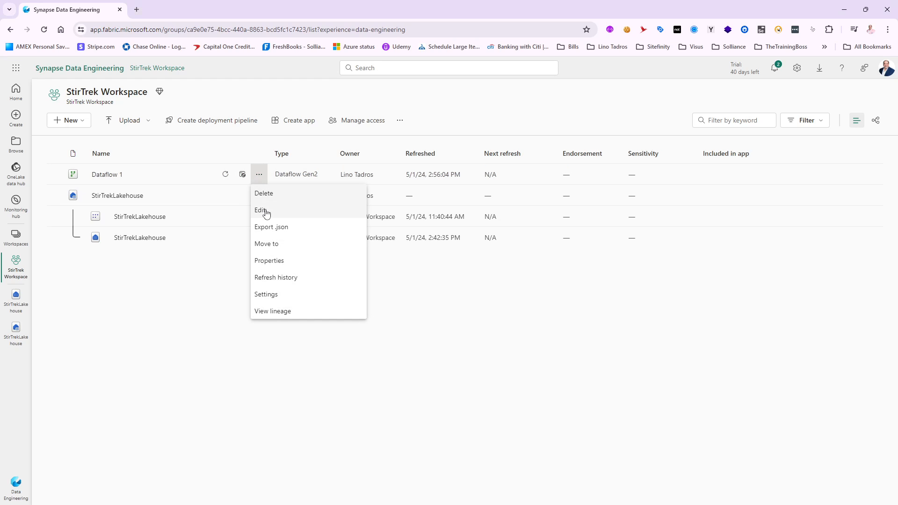
click(260, 210)
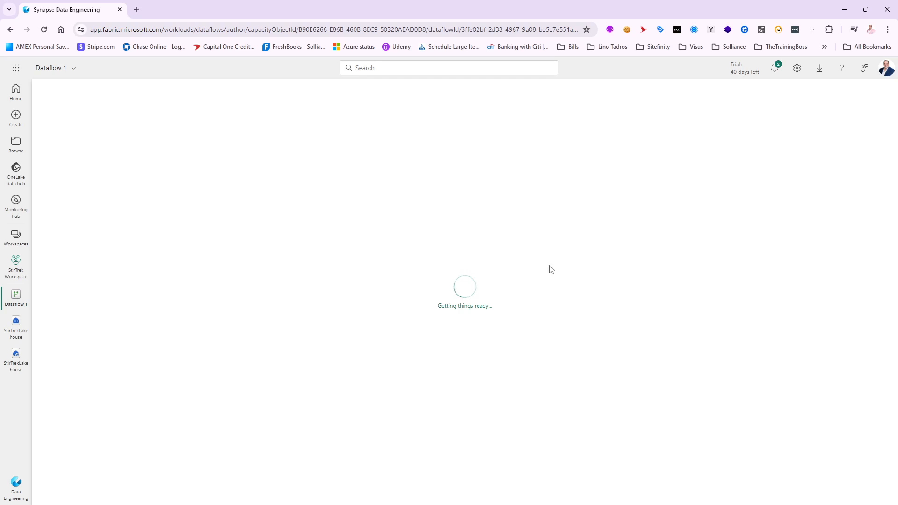
mouse_move(143, 188)
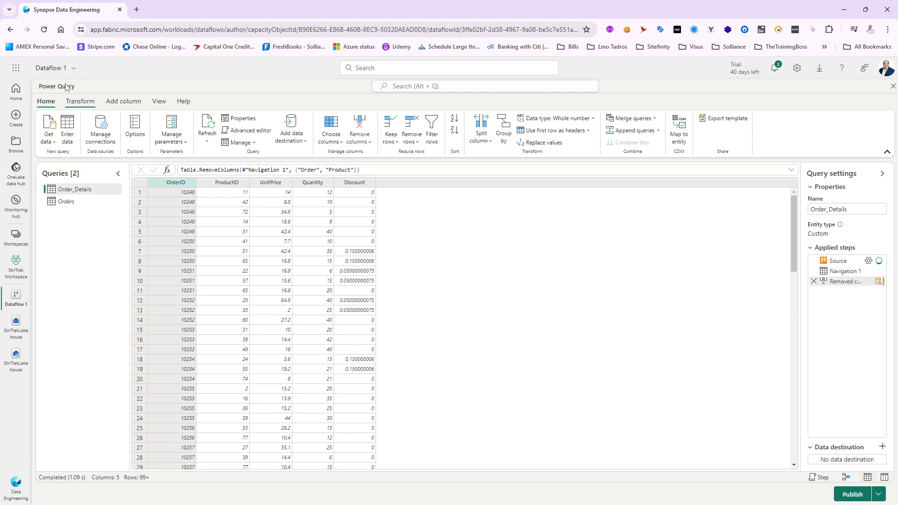
click(54, 67)
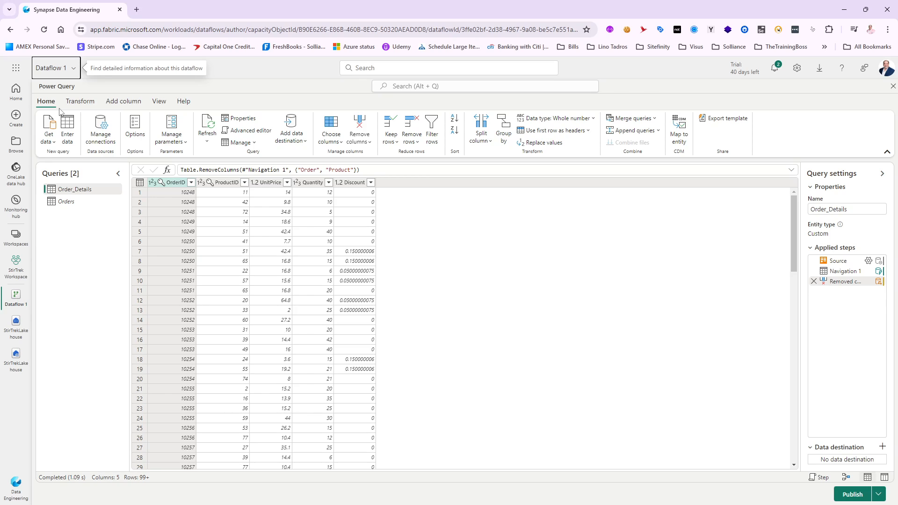
Rename the dataflow to Orders Data Flow from its name details.
click(55, 67)
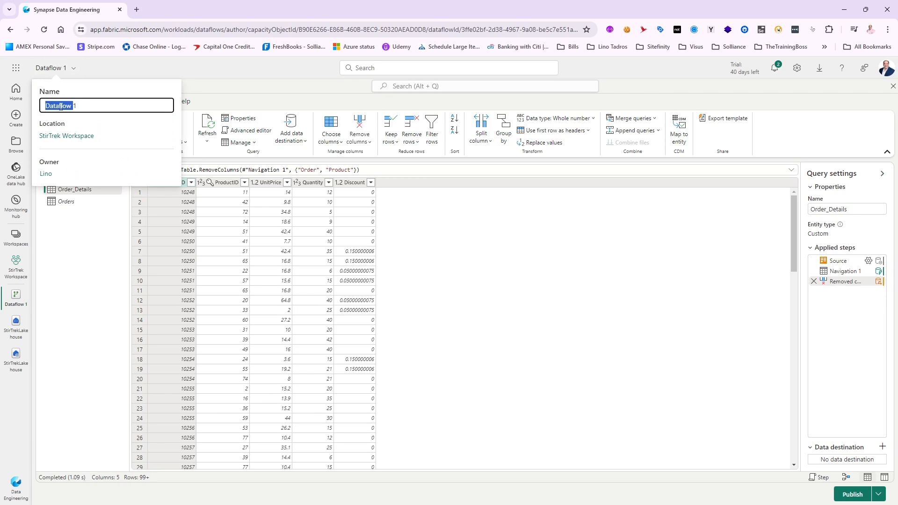
text(O)
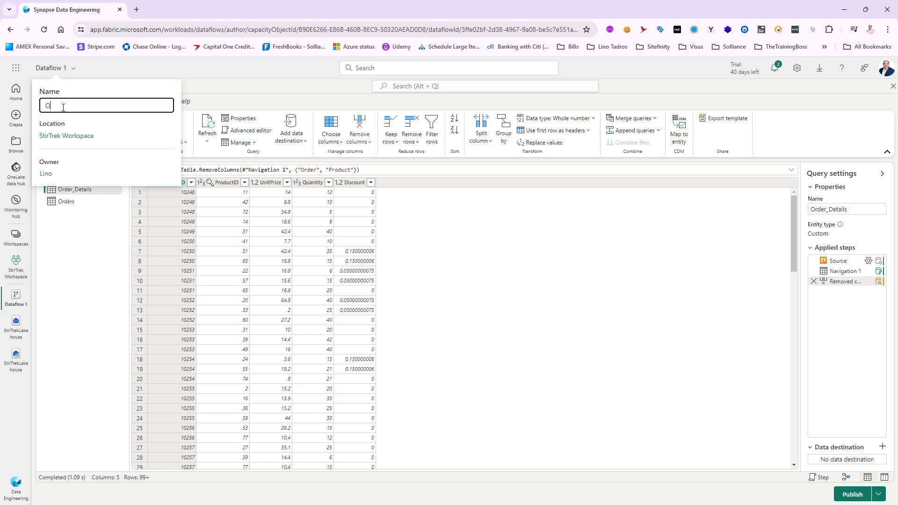
text(rders Da)
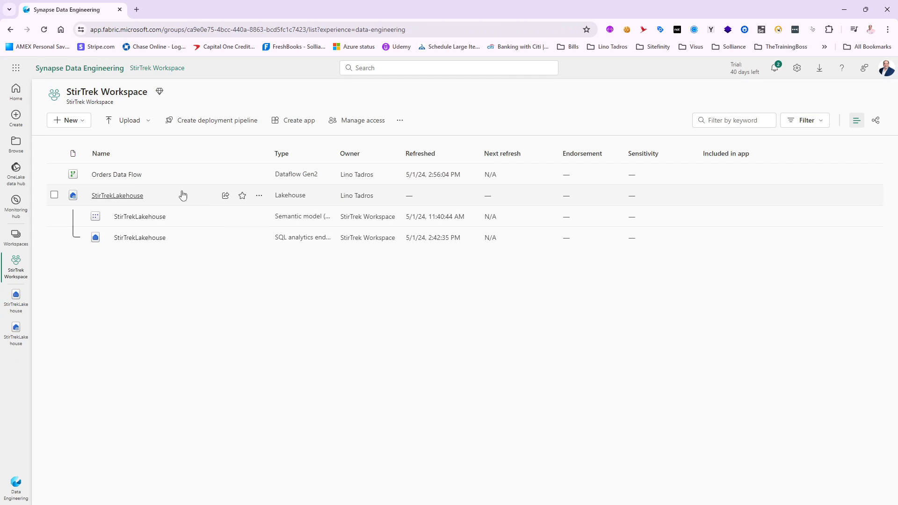
Check the Orders Data Flow name in its Properties pane and cancel without changes.
click(258, 174)
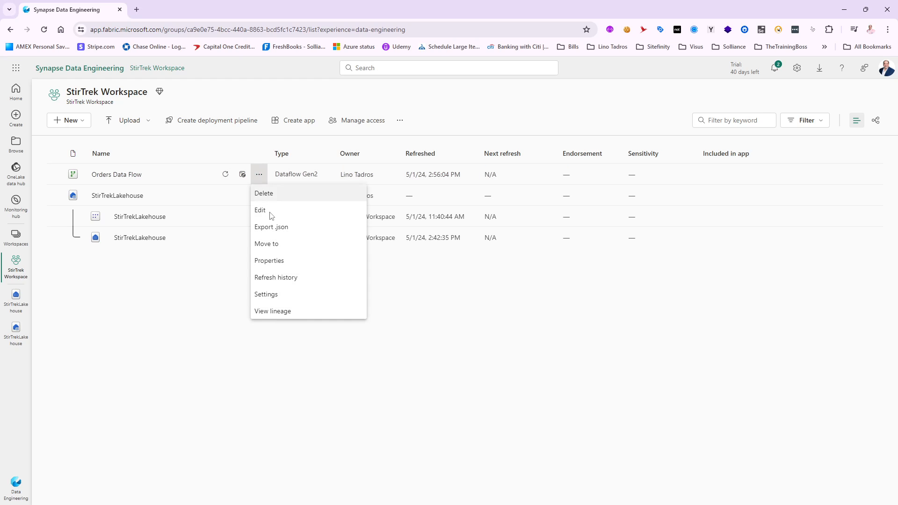
click(269, 260)
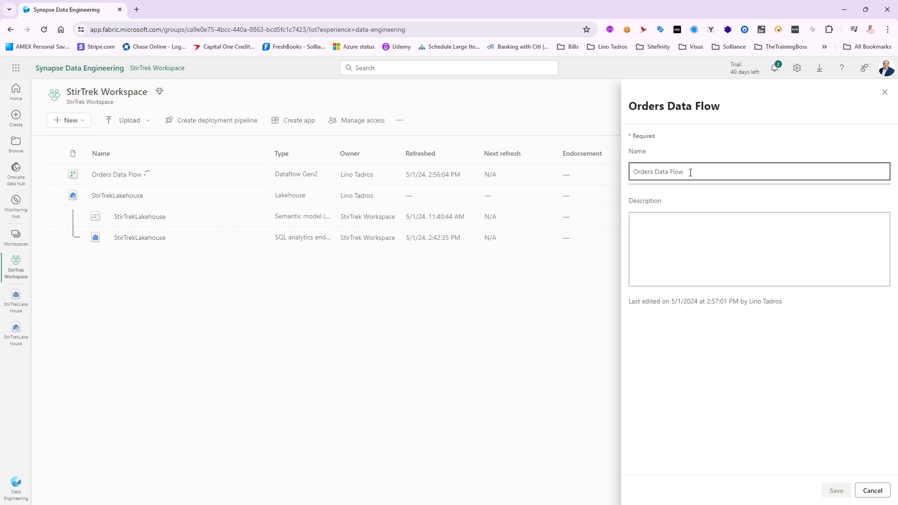
triple_click(658, 171)
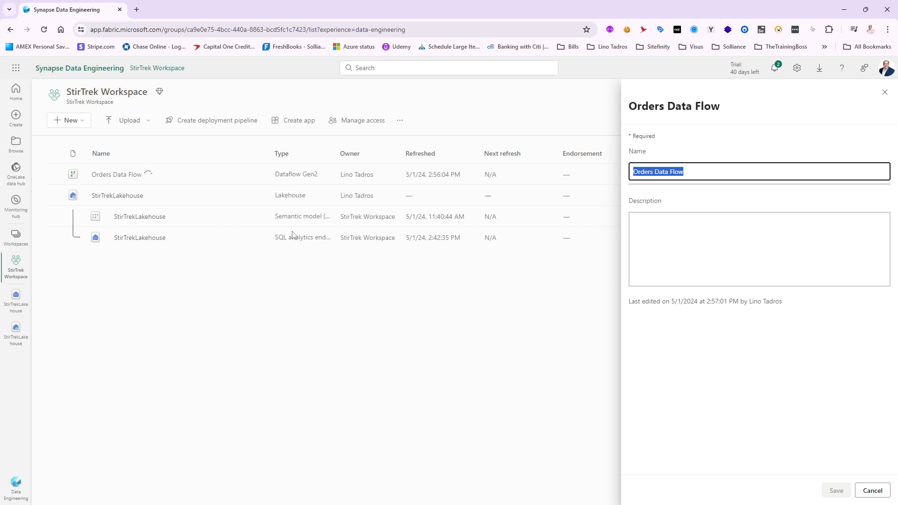
mouse_move(769, 419)
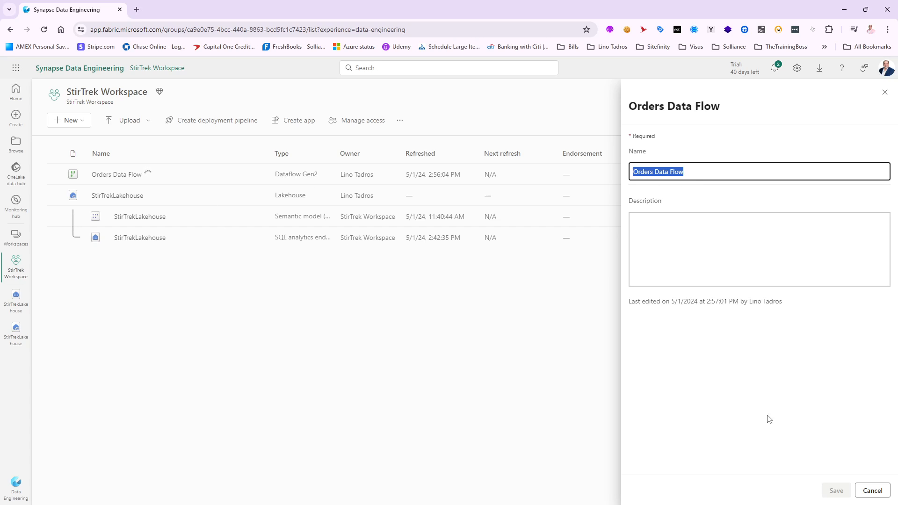
click(871, 490)
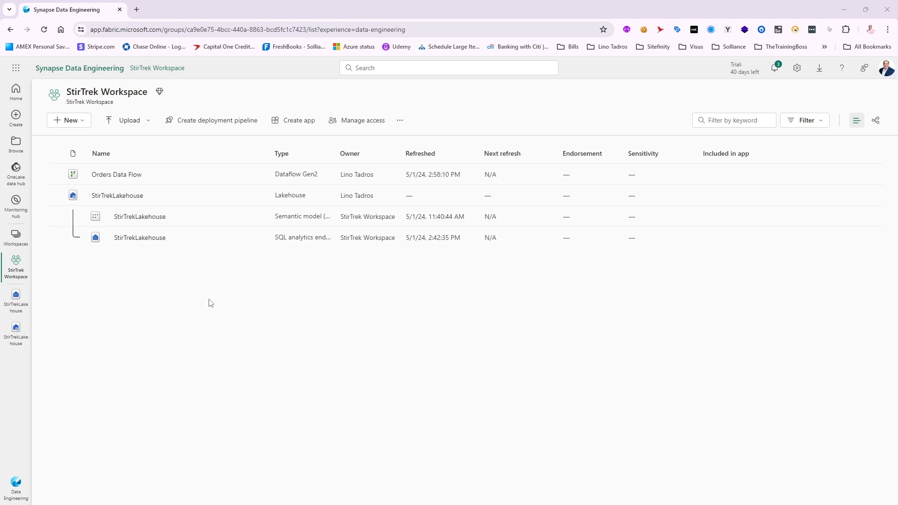
mouse_move(118, 195)
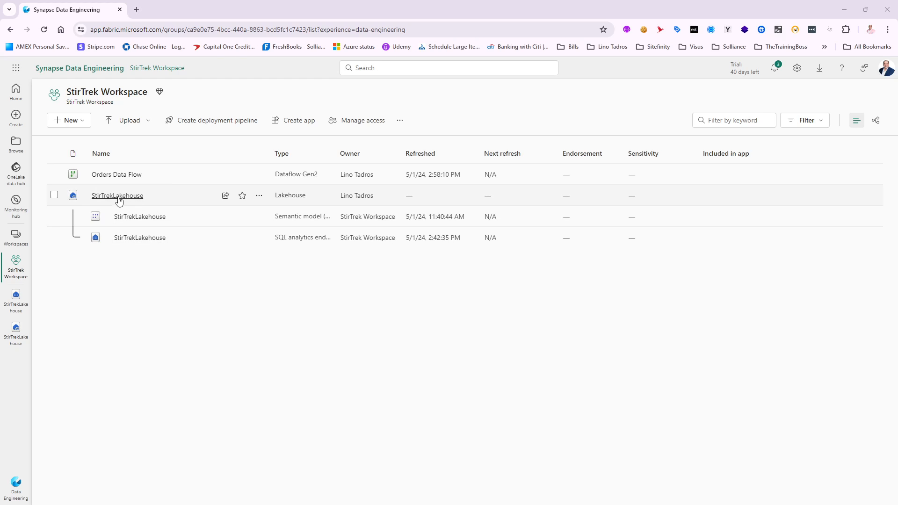
Preview the new Orders table in StirTrekLakehouse's Explorer.
click(118, 196)
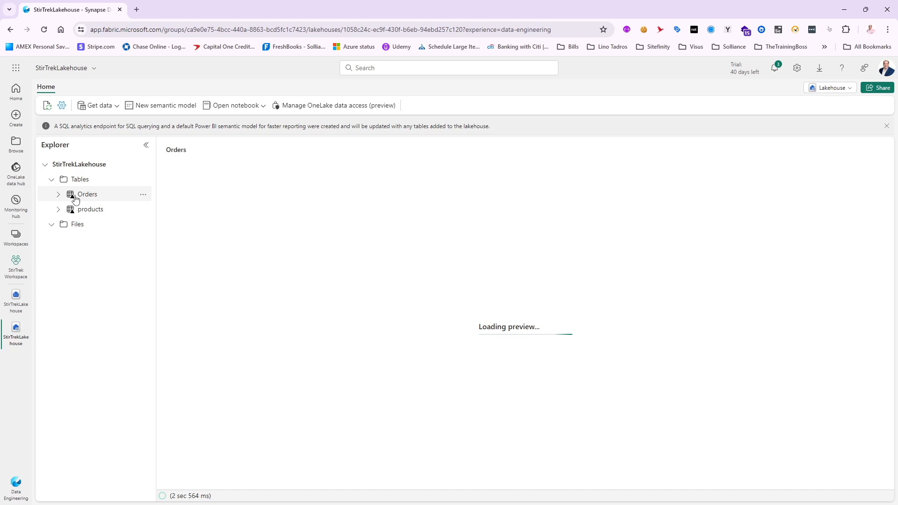
mouse_move(106, 199)
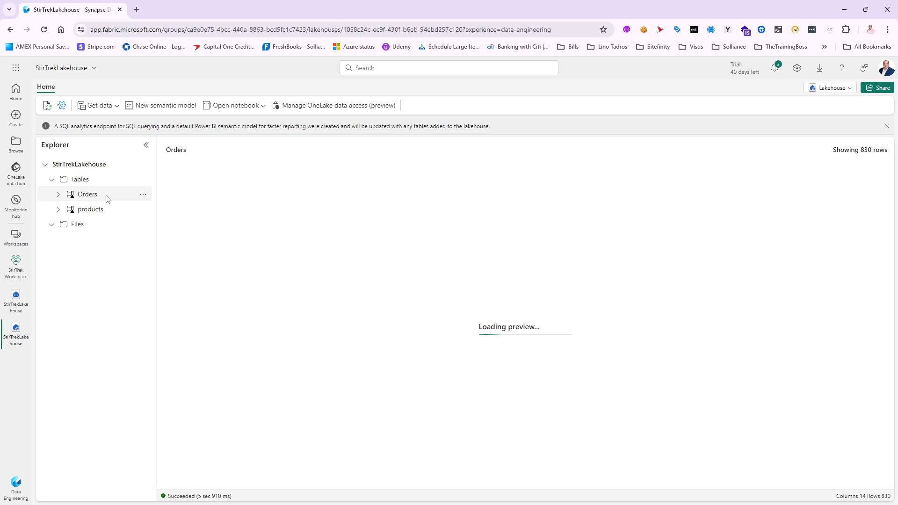
click(87, 194)
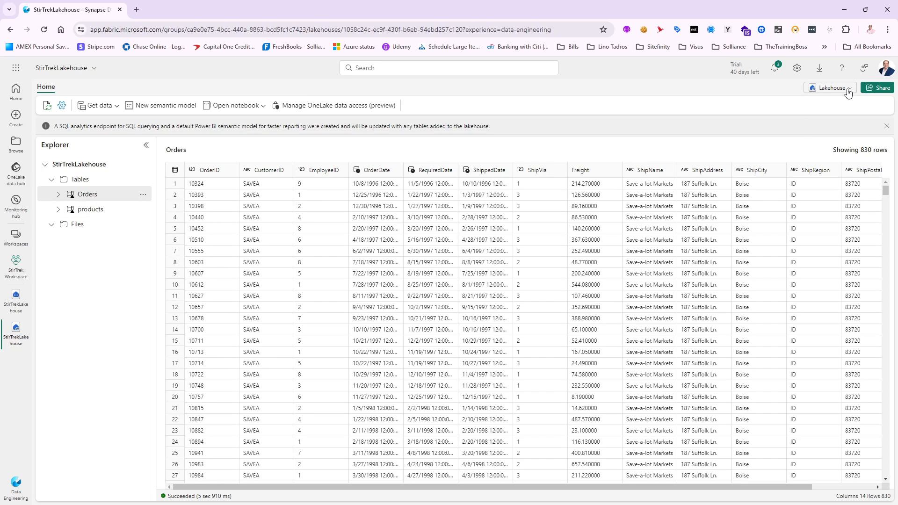
click(830, 87)
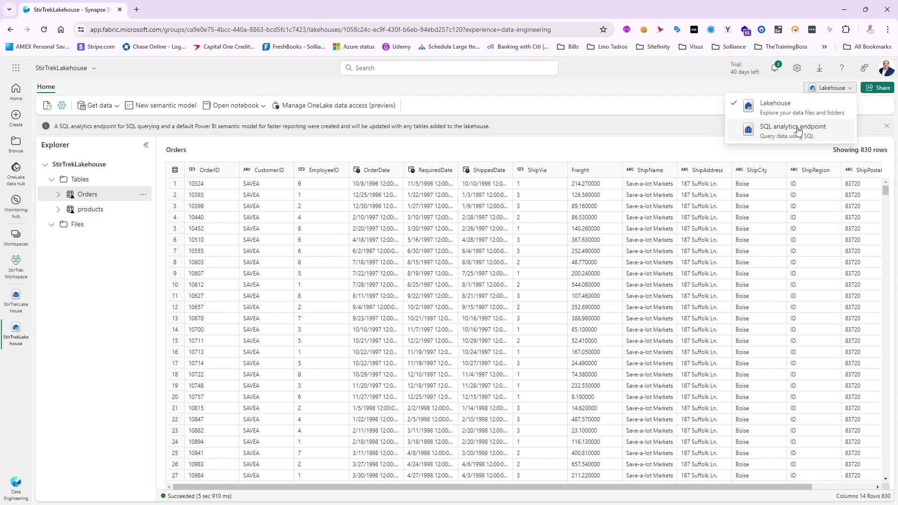
mouse_move(573, 101)
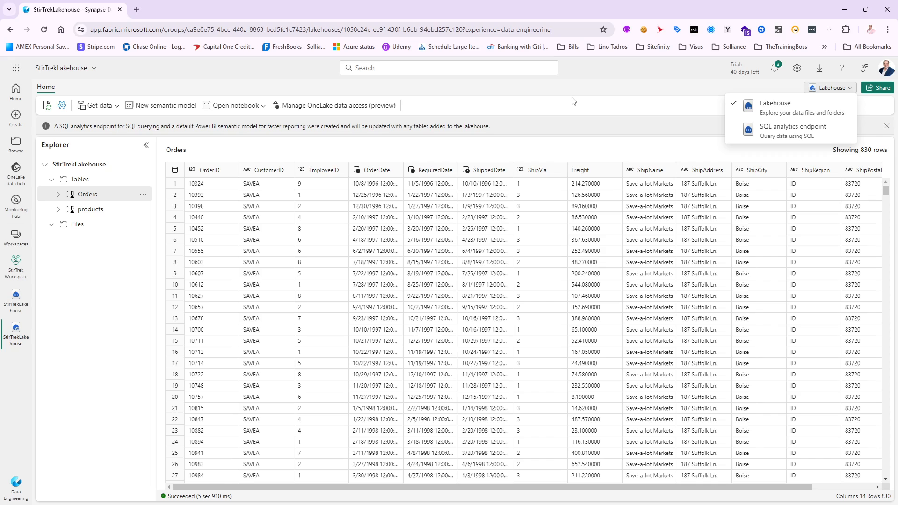
mouse_move(590, 86)
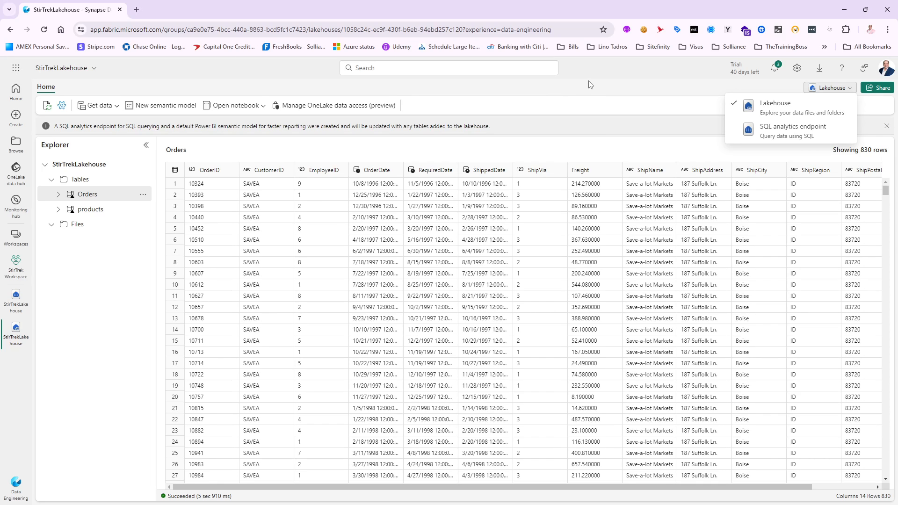
mouse_move(215, 189)
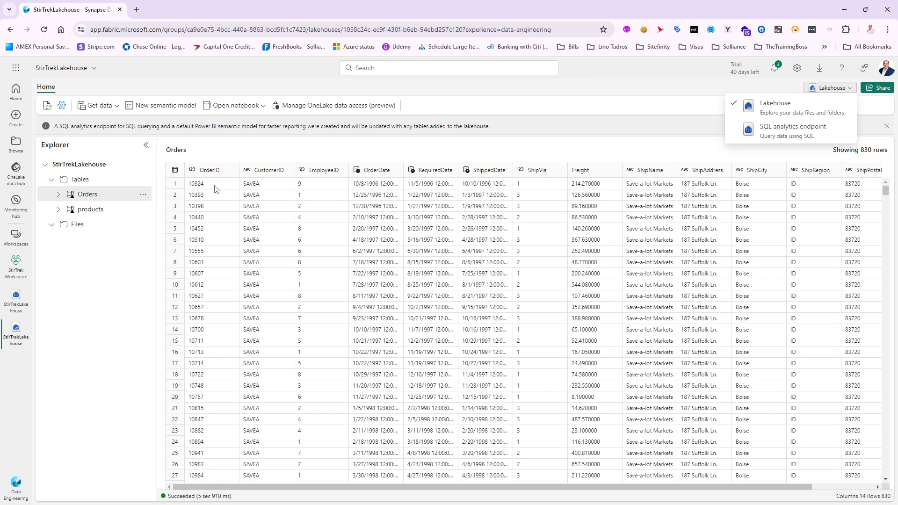